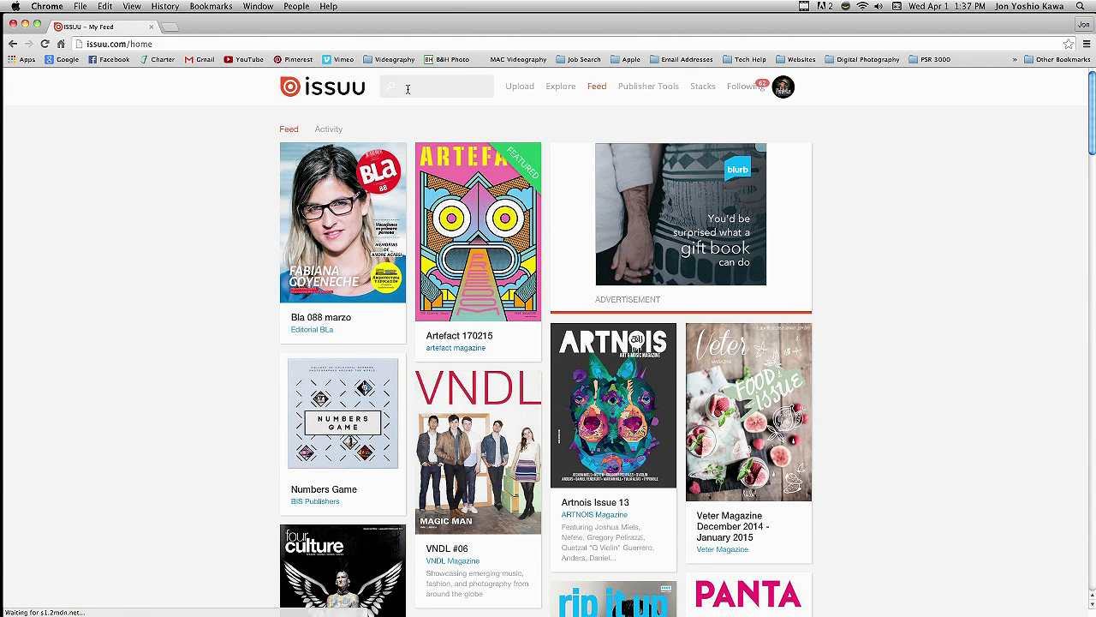
- Search Issuu for 'graphic design portfolios' and browse the graphic designer portfolios stack
text(graphic design portfoli)
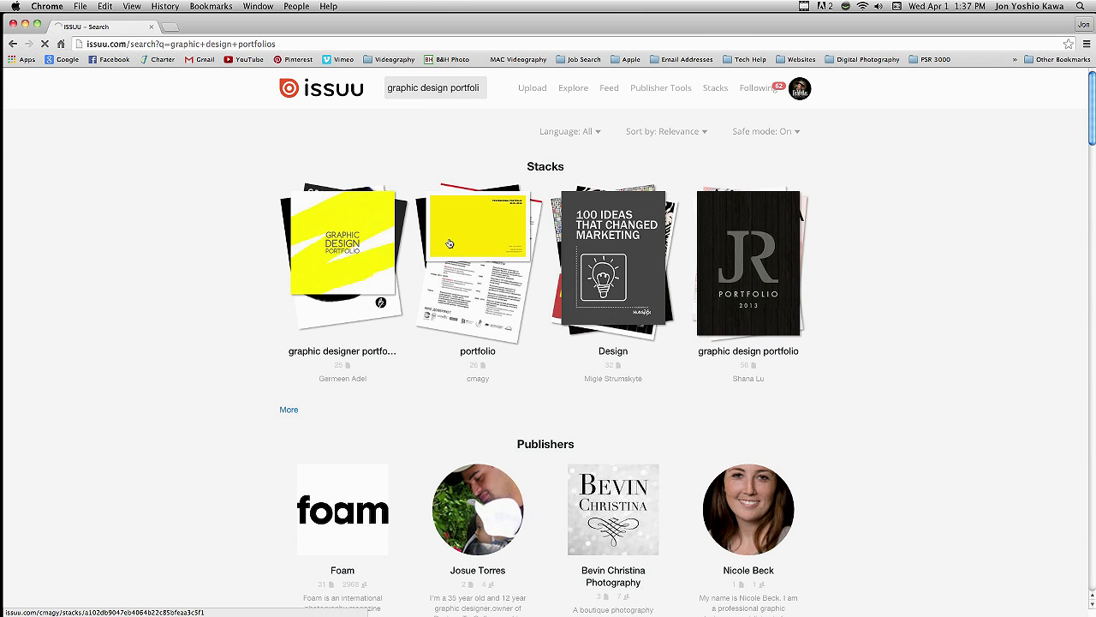
click(342, 253)
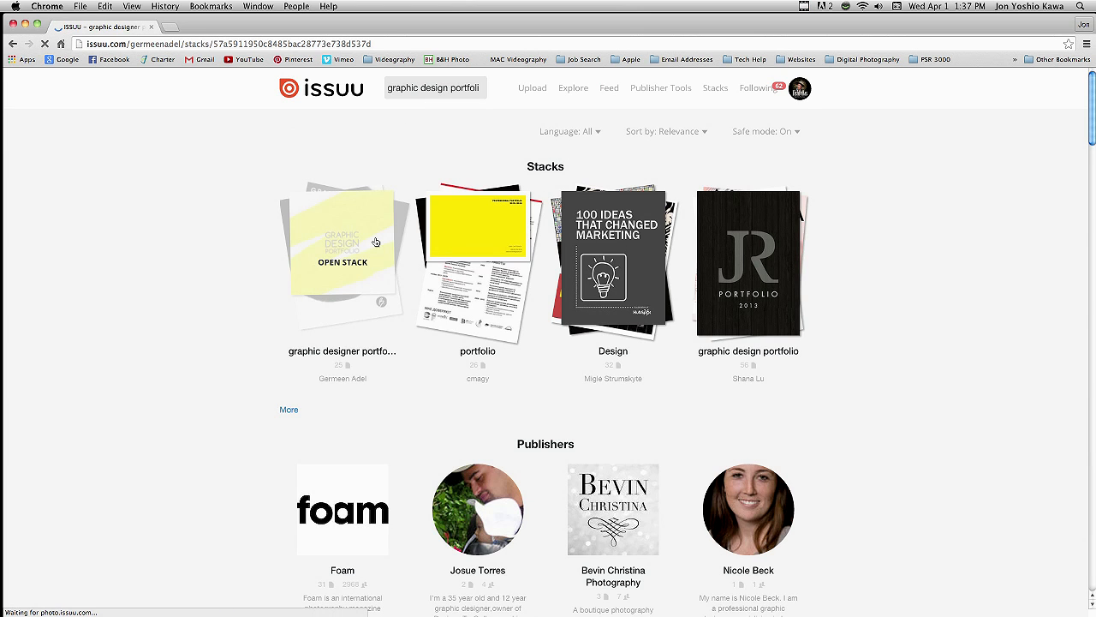
click(342, 244)
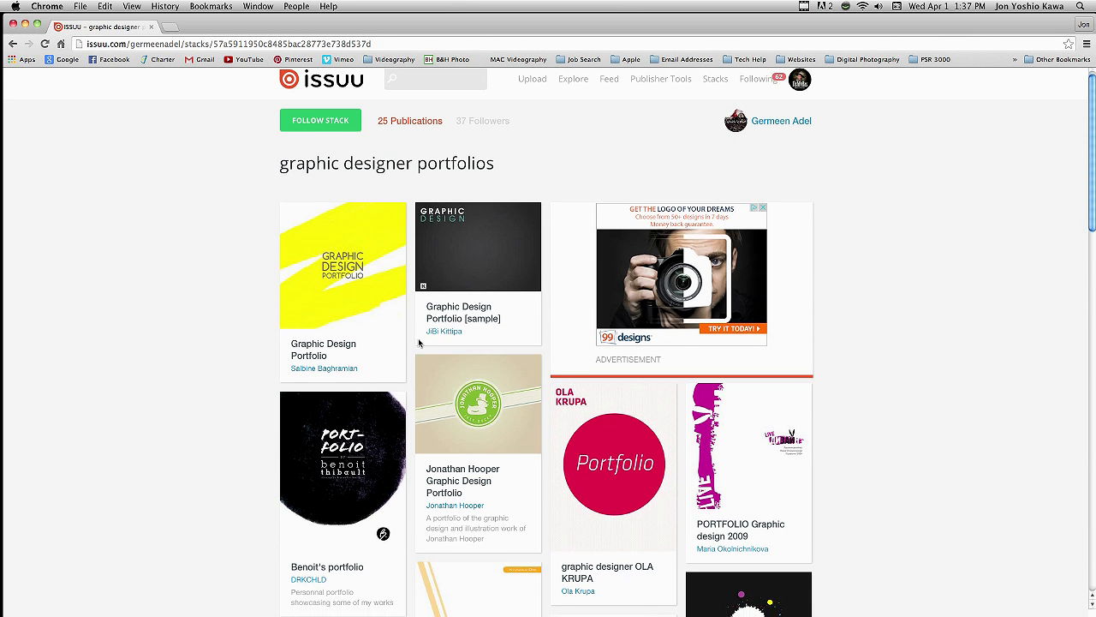
scroll(down, 3)
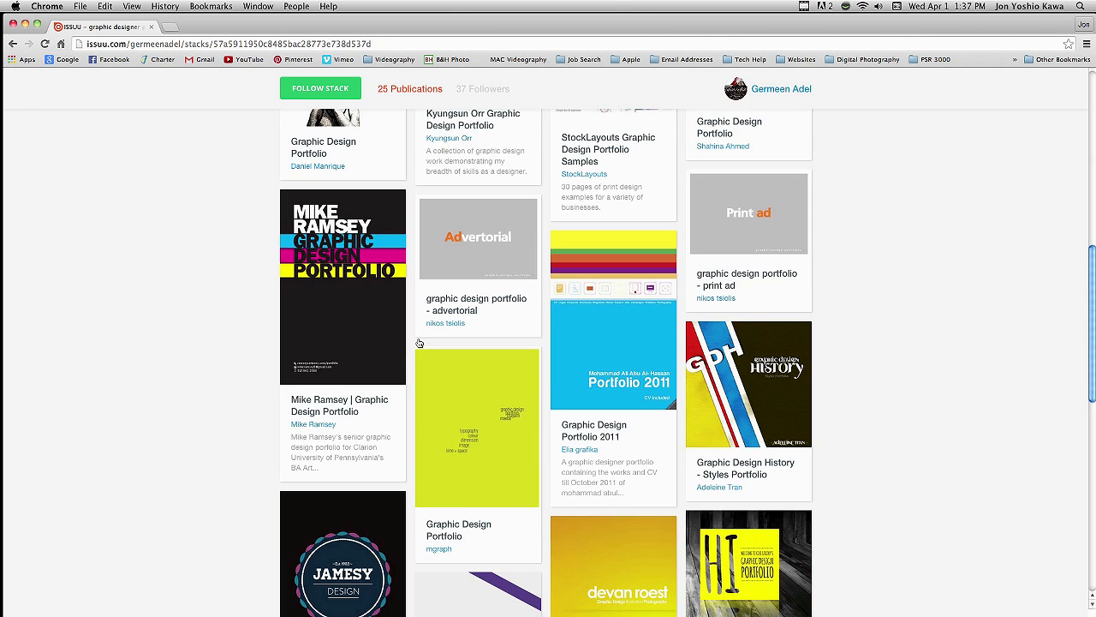
scroll(down, 3)
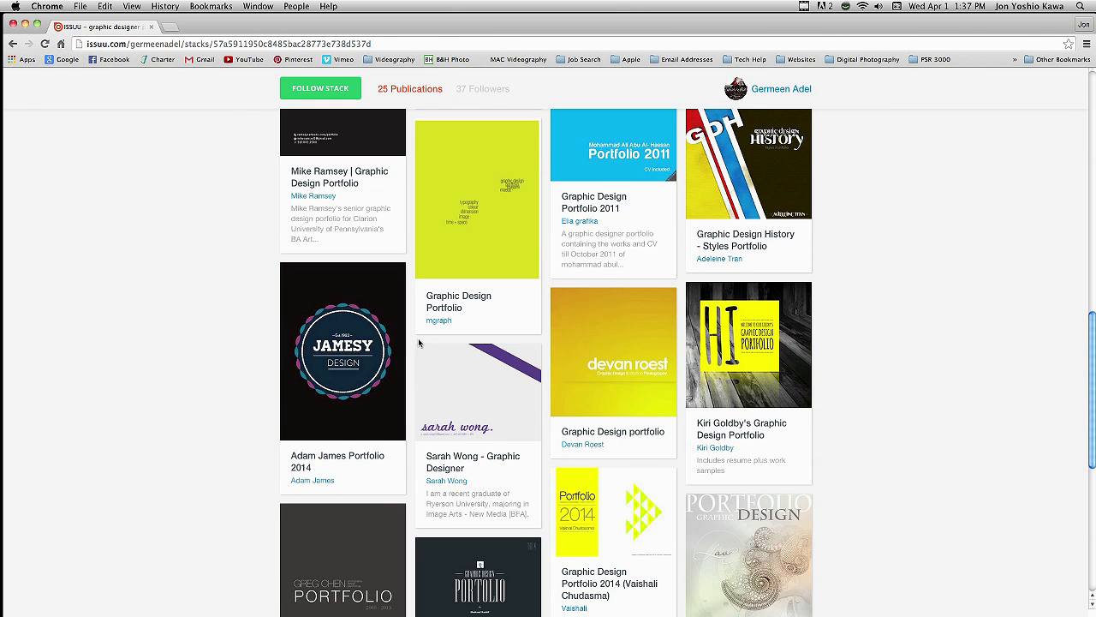
scroll(down, 3)
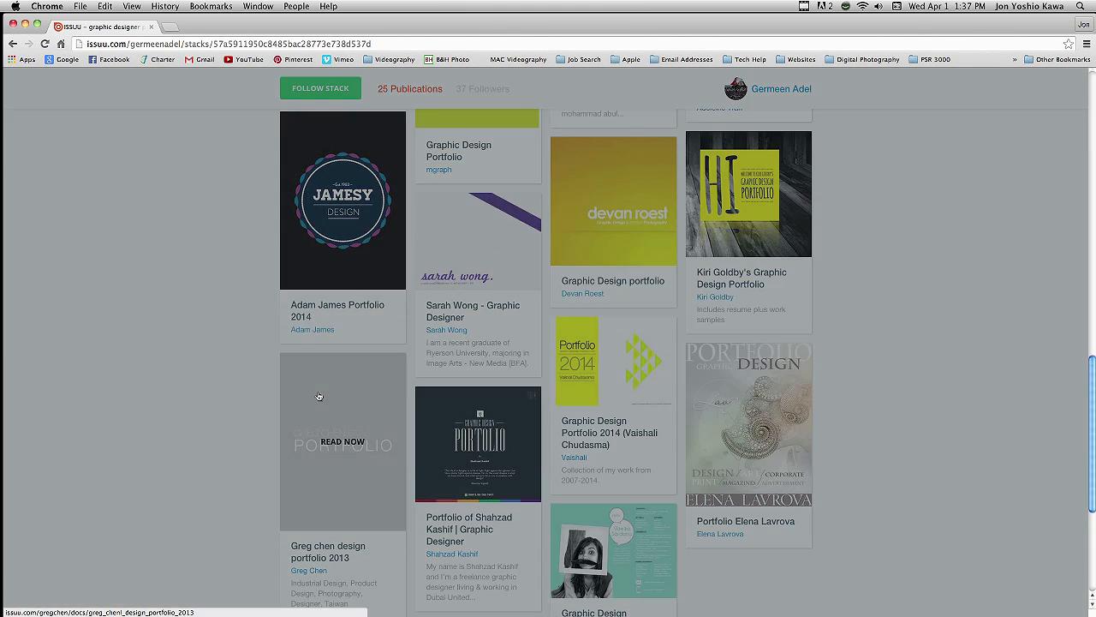
- Open the 2013 design portfolio and turn through its first three spreads
click(342, 441)
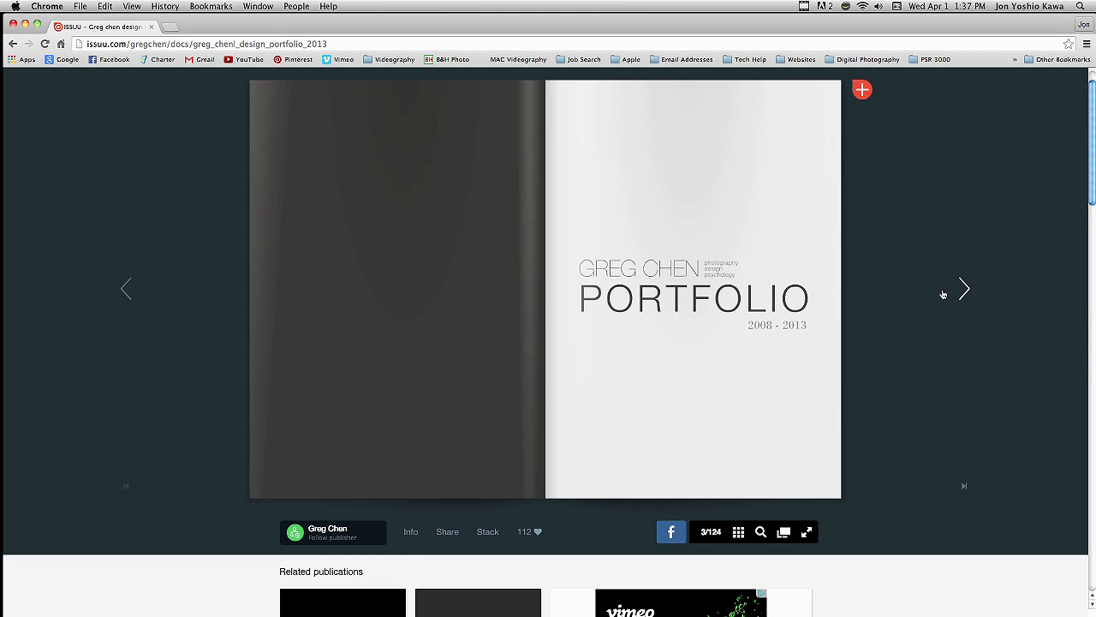
click(963, 289)
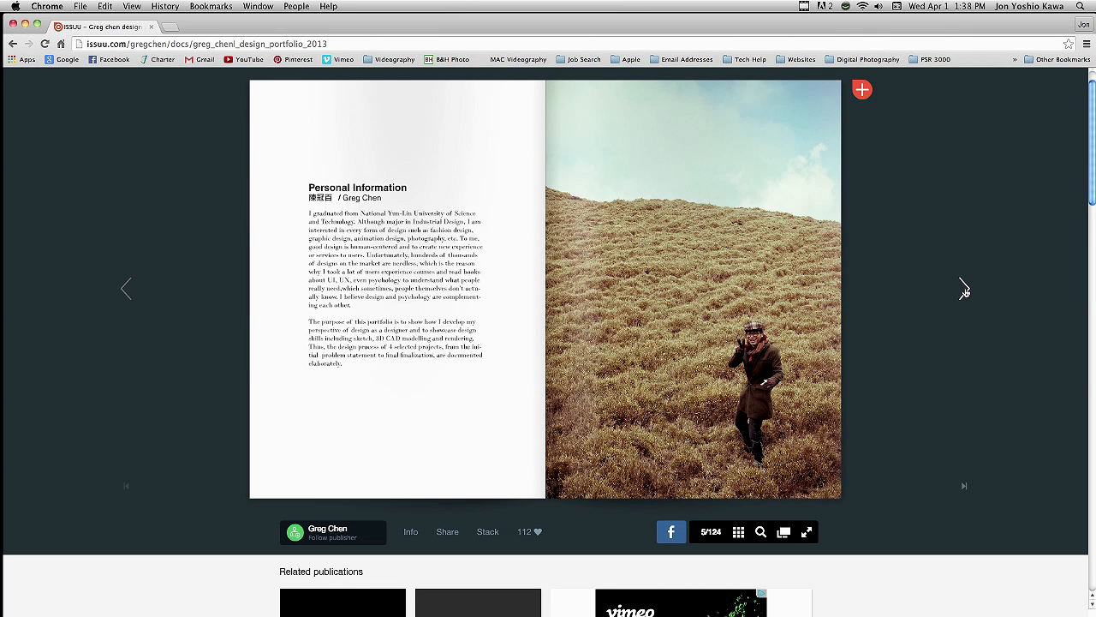
click(963, 288)
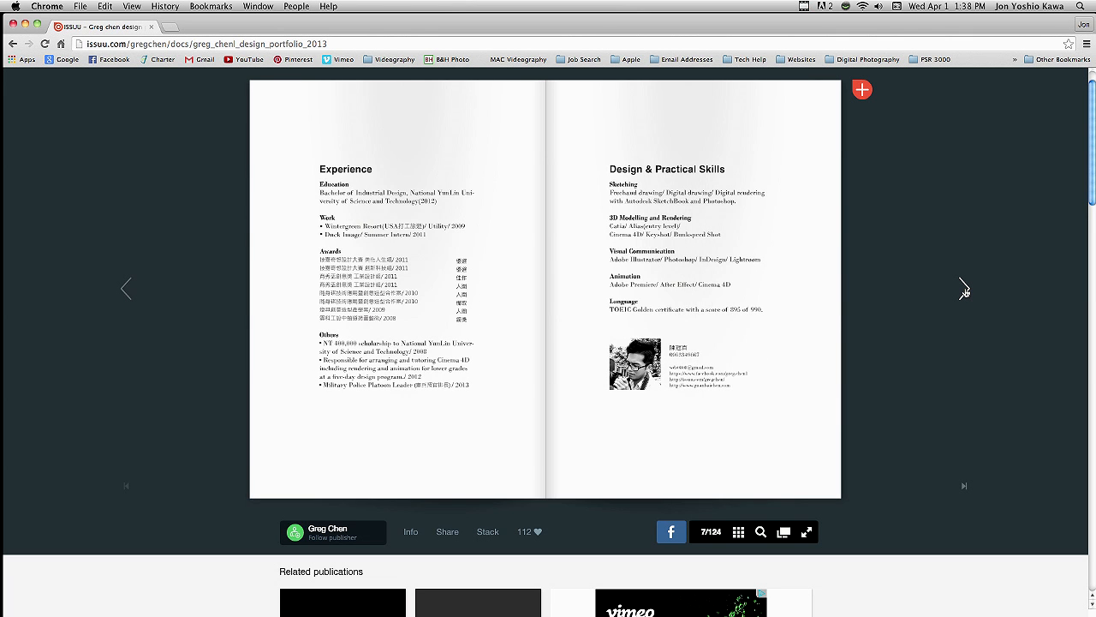
click(964, 288)
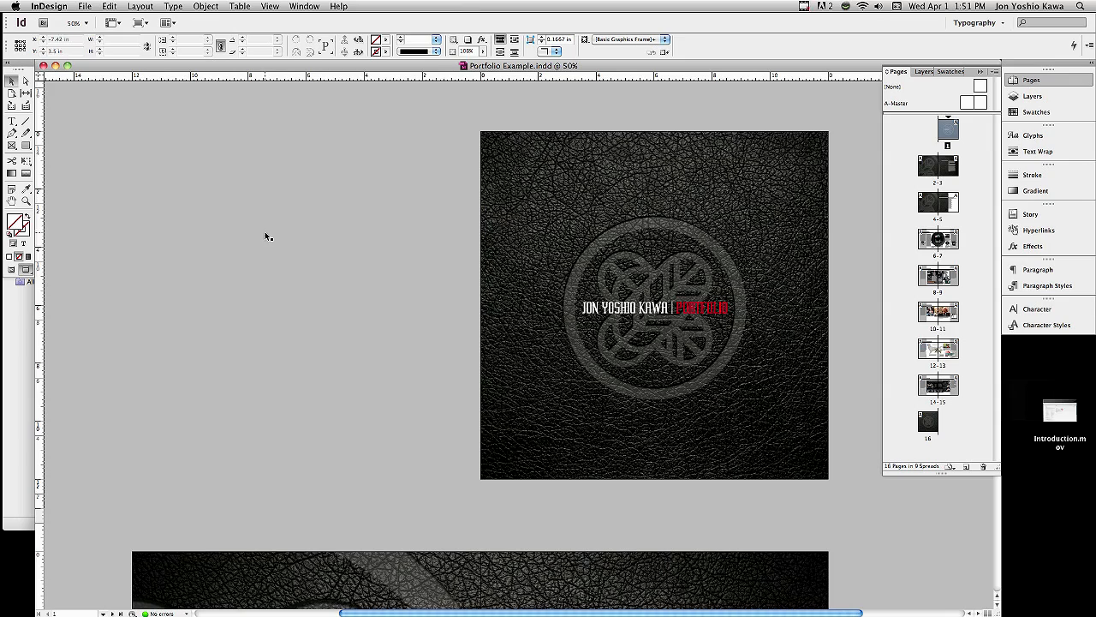
mouse_move(979, 257)
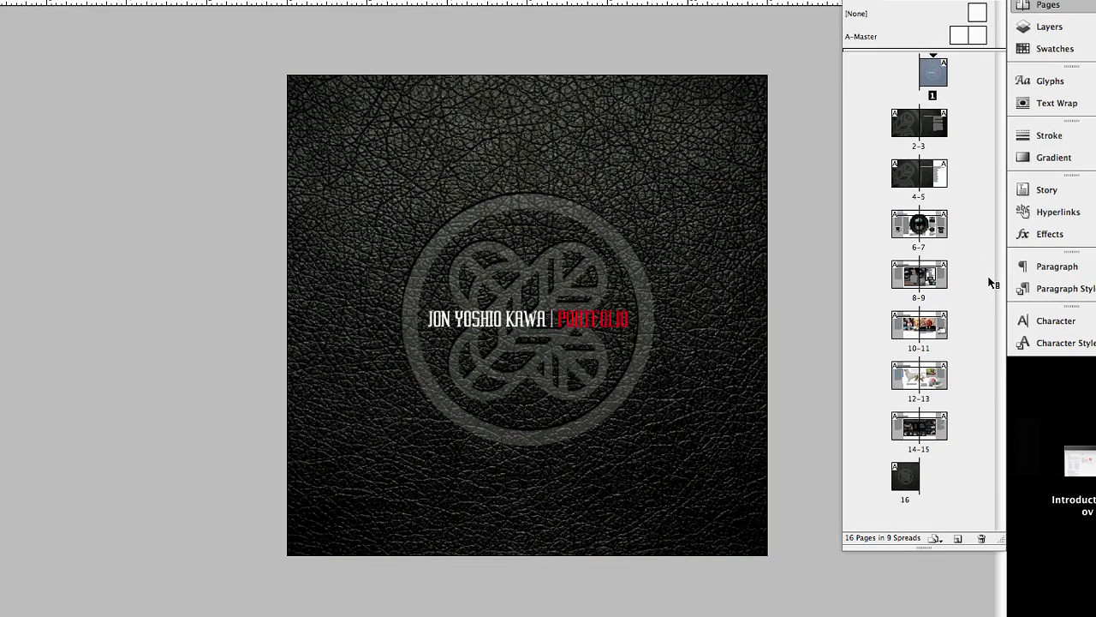
mouse_move(964, 220)
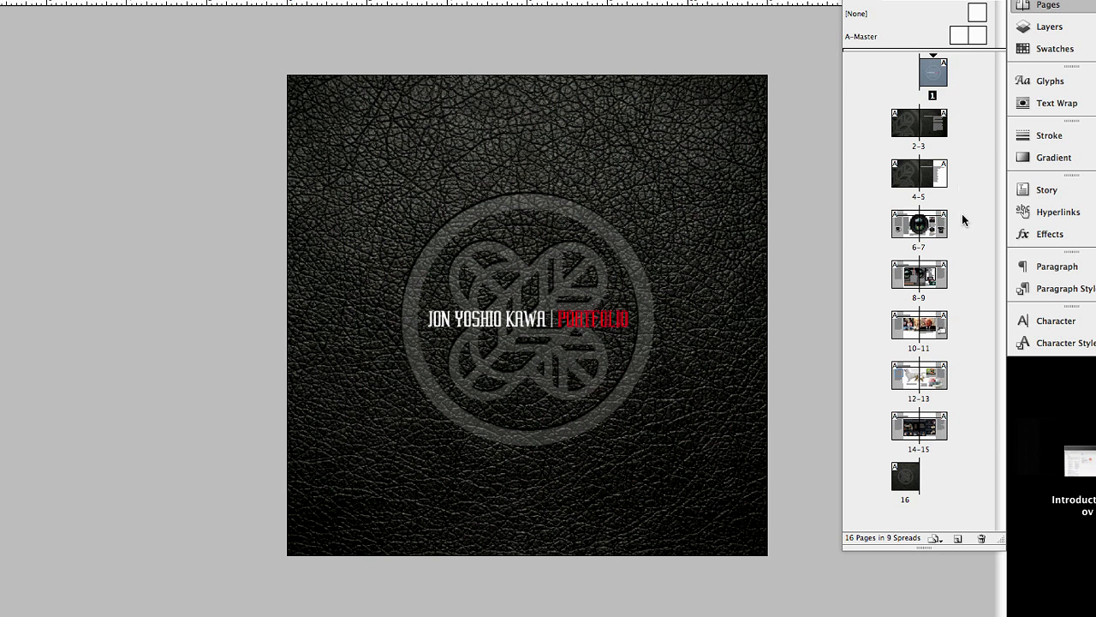
mouse_move(924, 494)
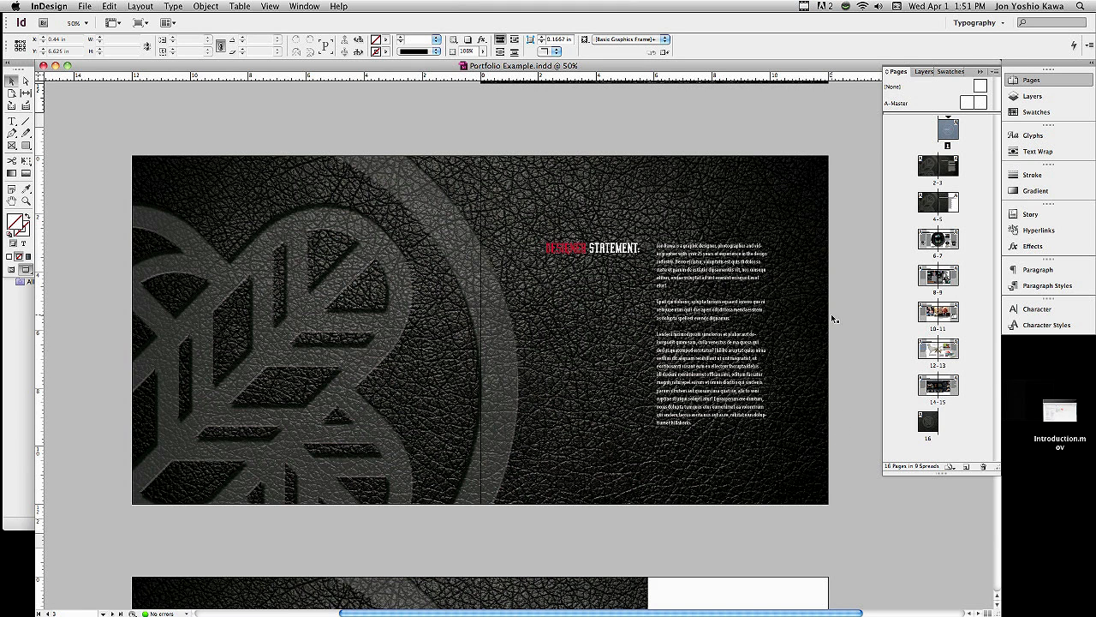
- Select and deselect the Statement heading, then scroll to the Table of Contents spread
click(572, 249)
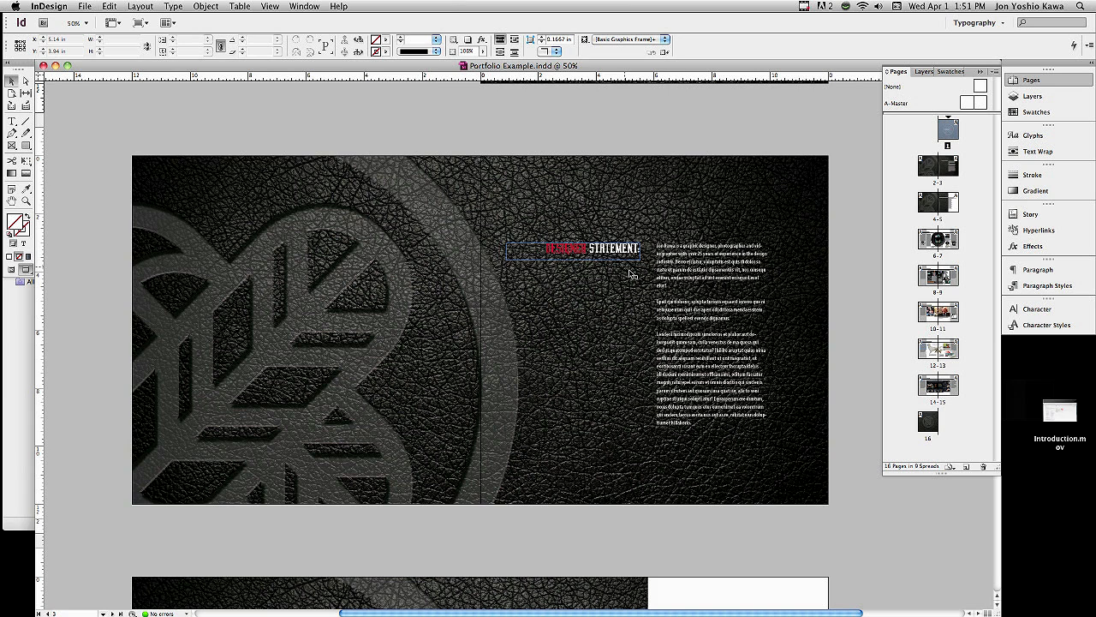
click(707, 300)
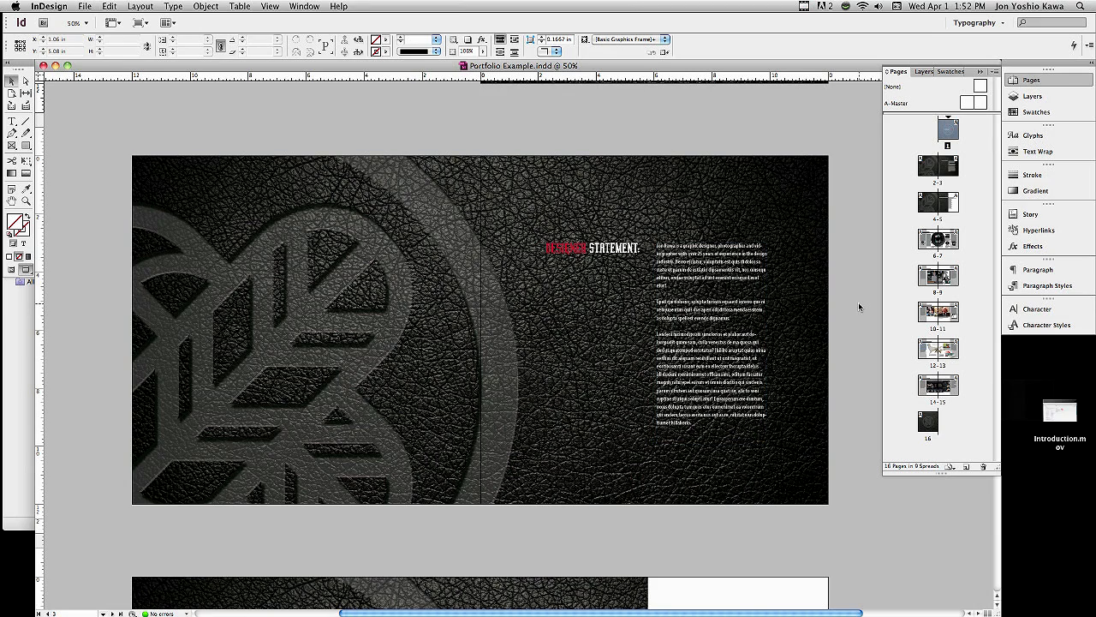
scroll(down, 3)
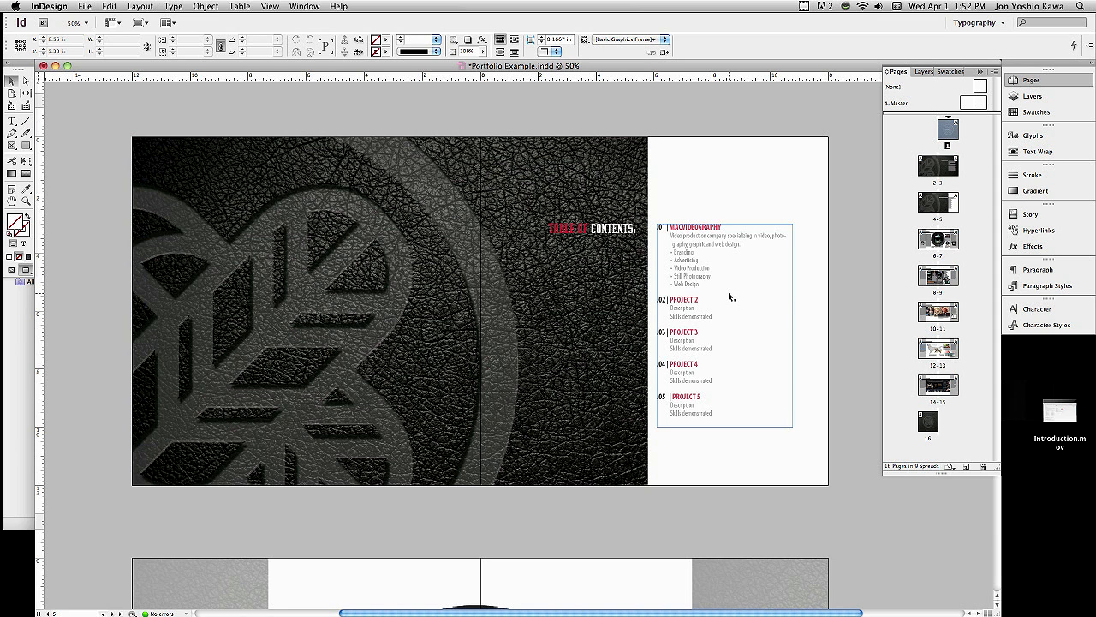
mouse_move(729, 289)
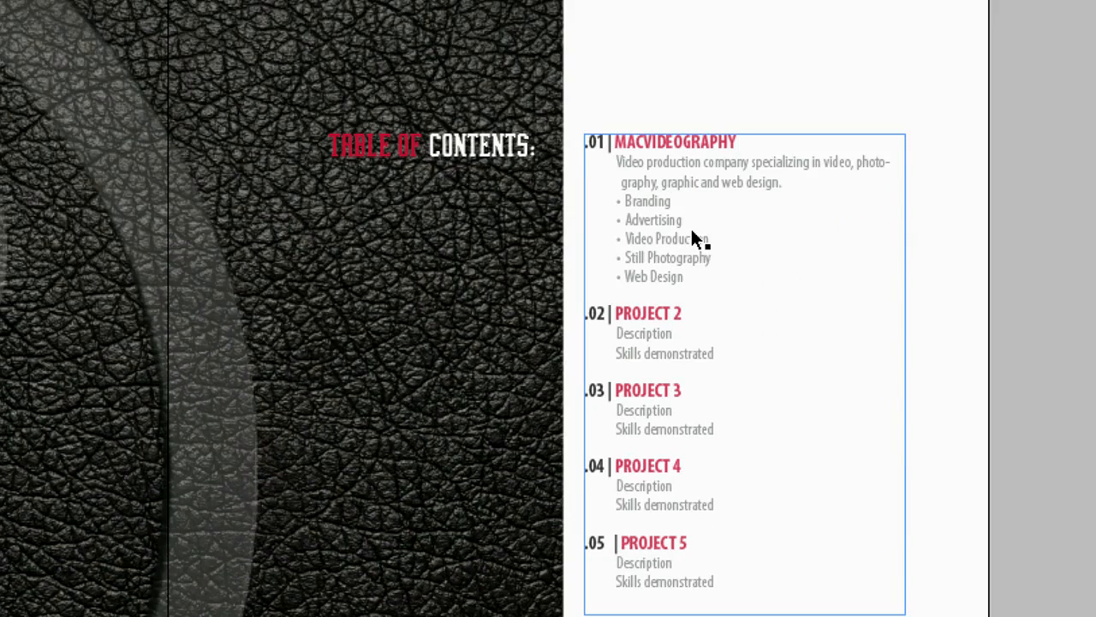
mouse_move(694, 260)
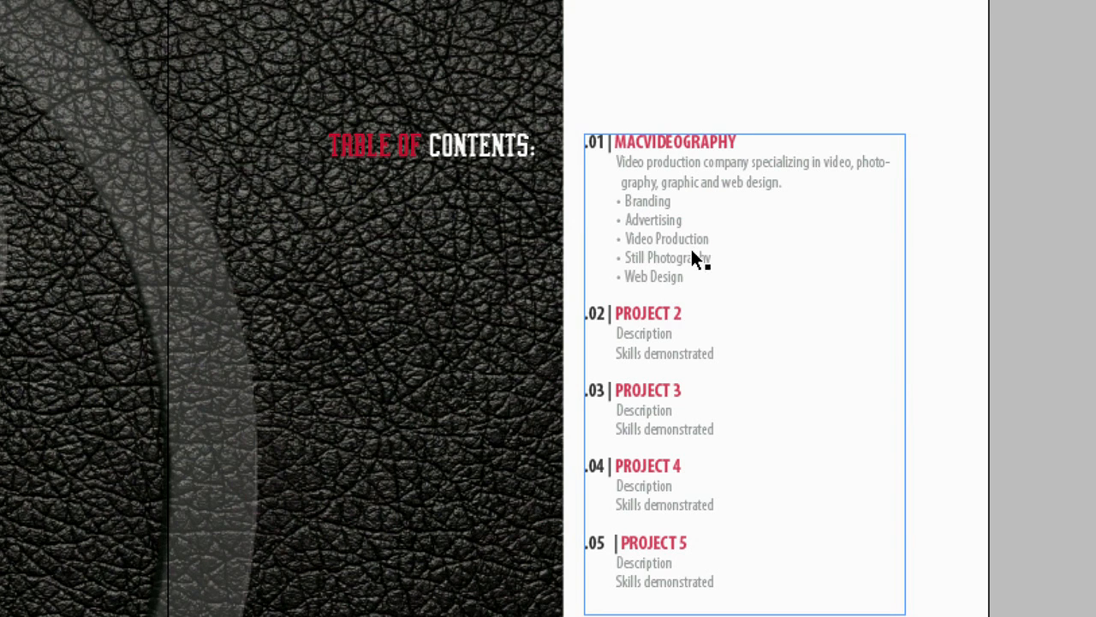
mouse_move(696, 295)
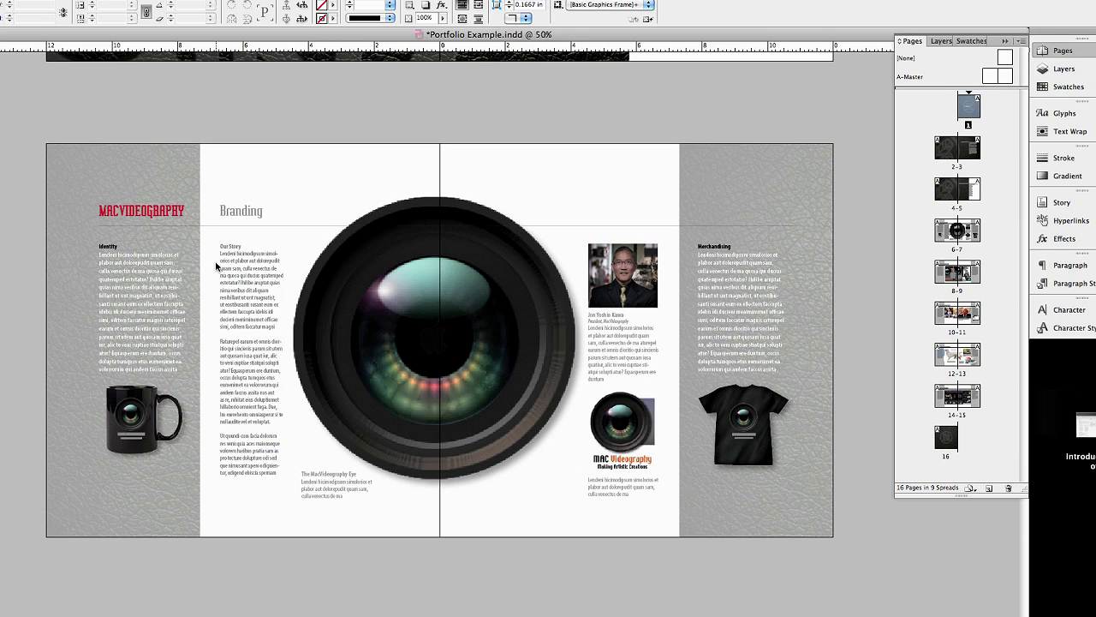
mouse_move(357, 261)
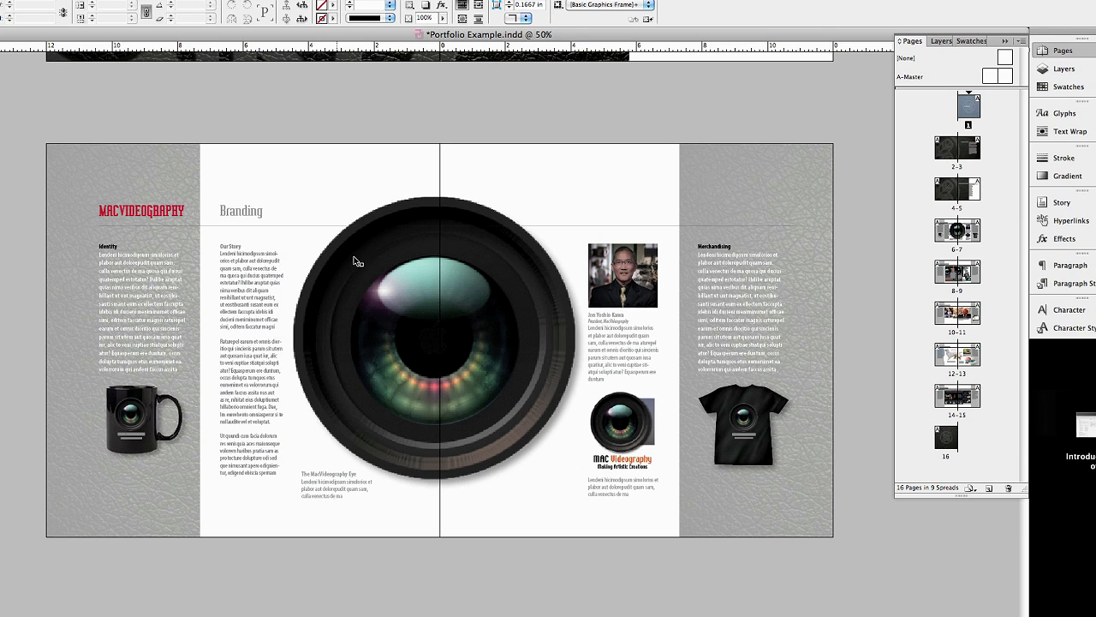
mouse_move(863, 312)
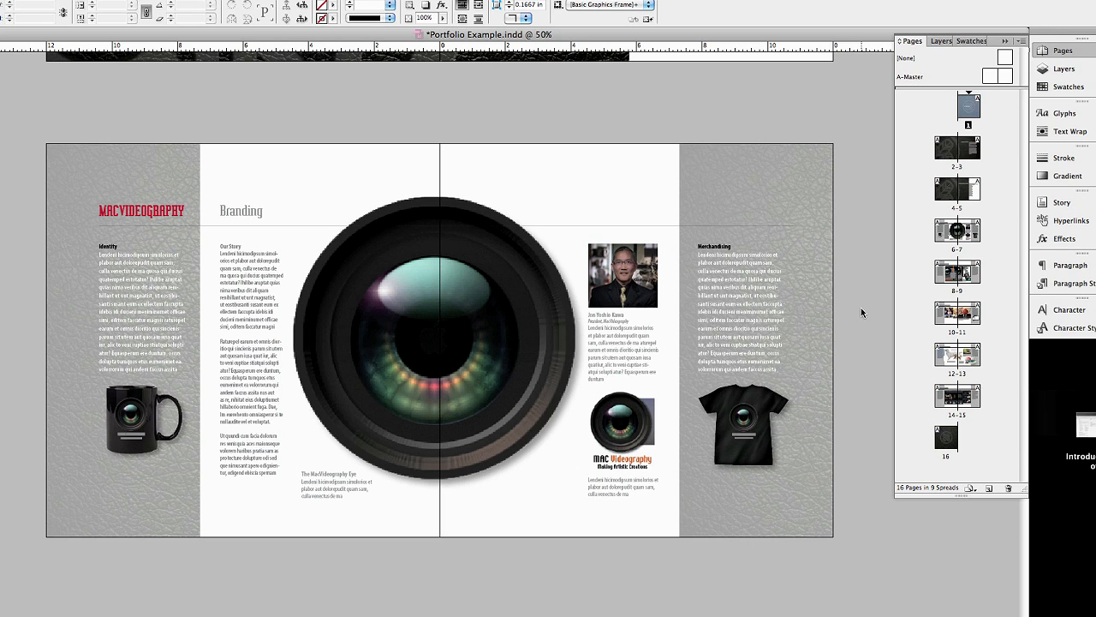
- Scroll past the Branding and Advertising spreads to the Video Production spread
scroll(down, 3)
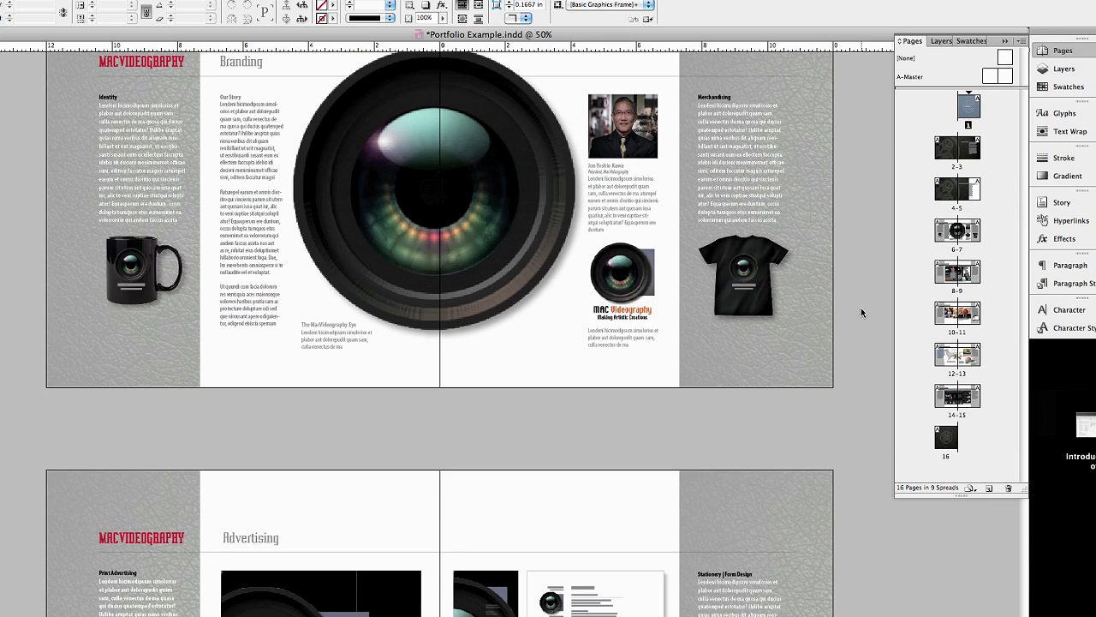
scroll(down, 3)
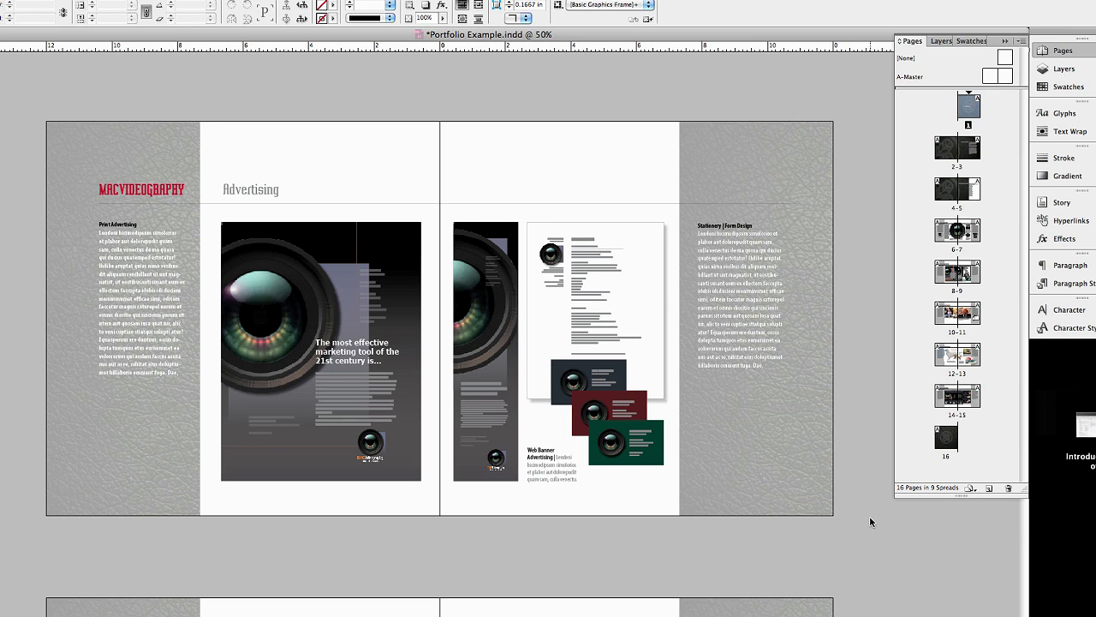
scroll(down, 3)
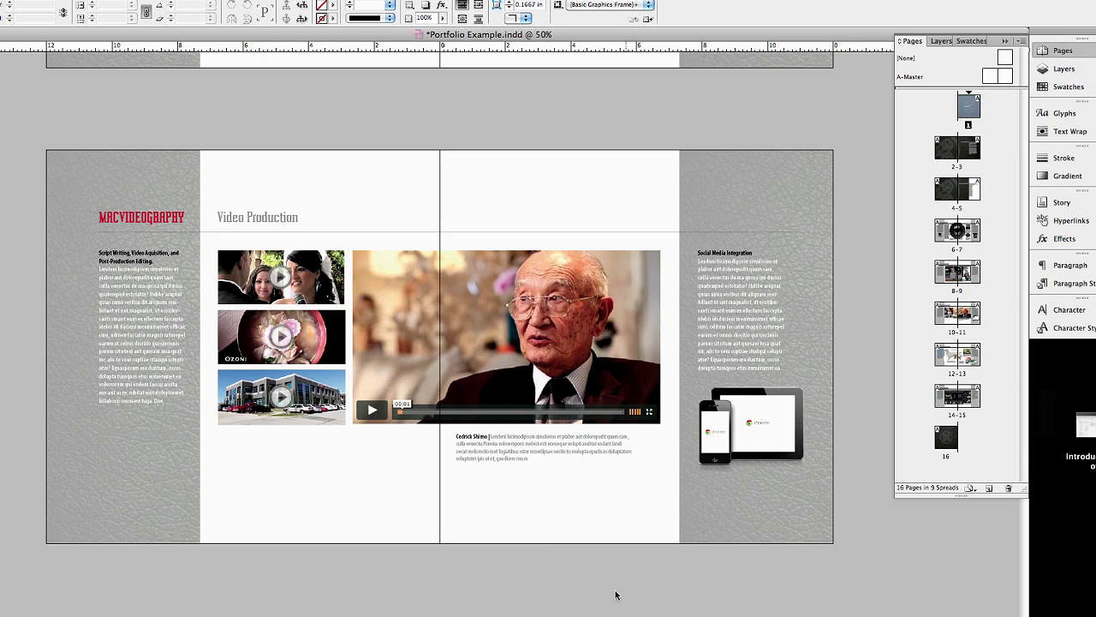
mouse_move(408, 585)
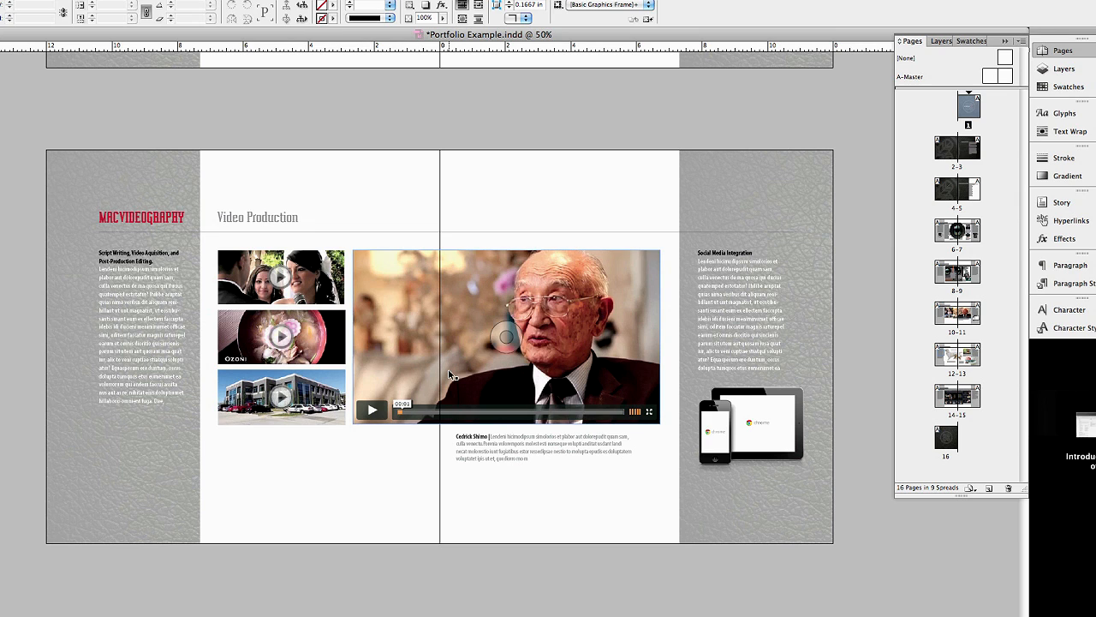
mouse_move(462, 374)
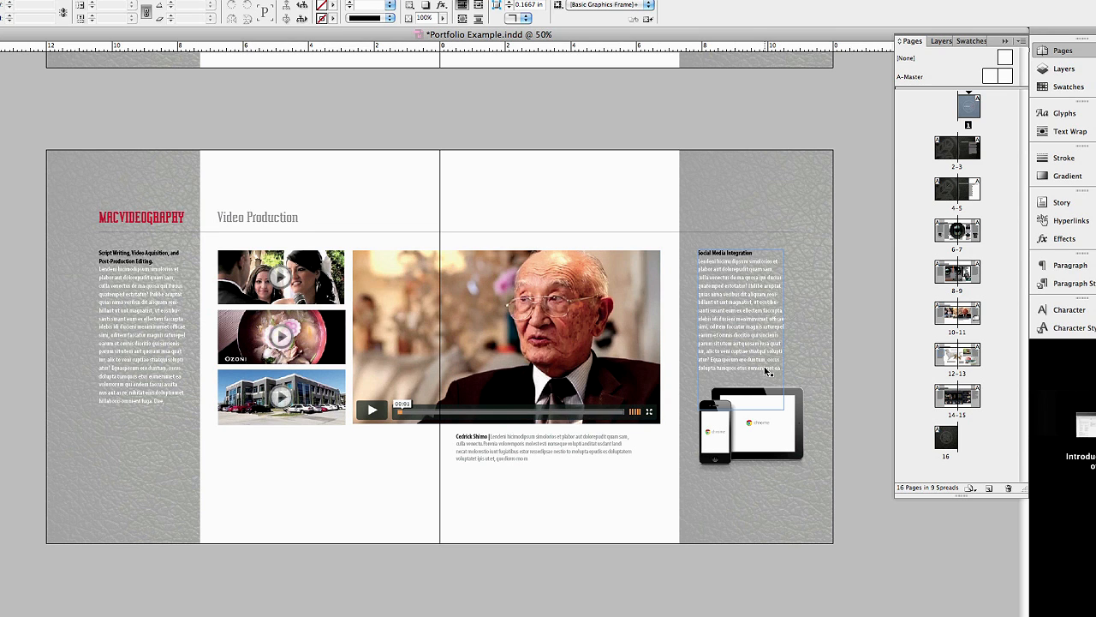
- Select the Social Media Integration frame and scroll to the Still Photography spread
click(865, 408)
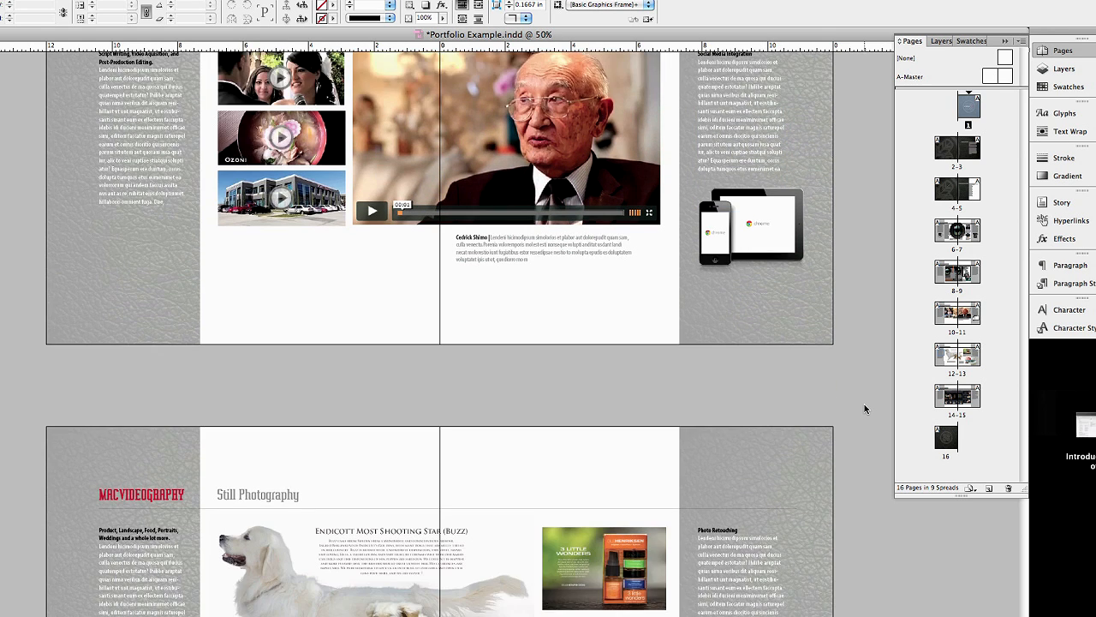
scroll(down, 3)
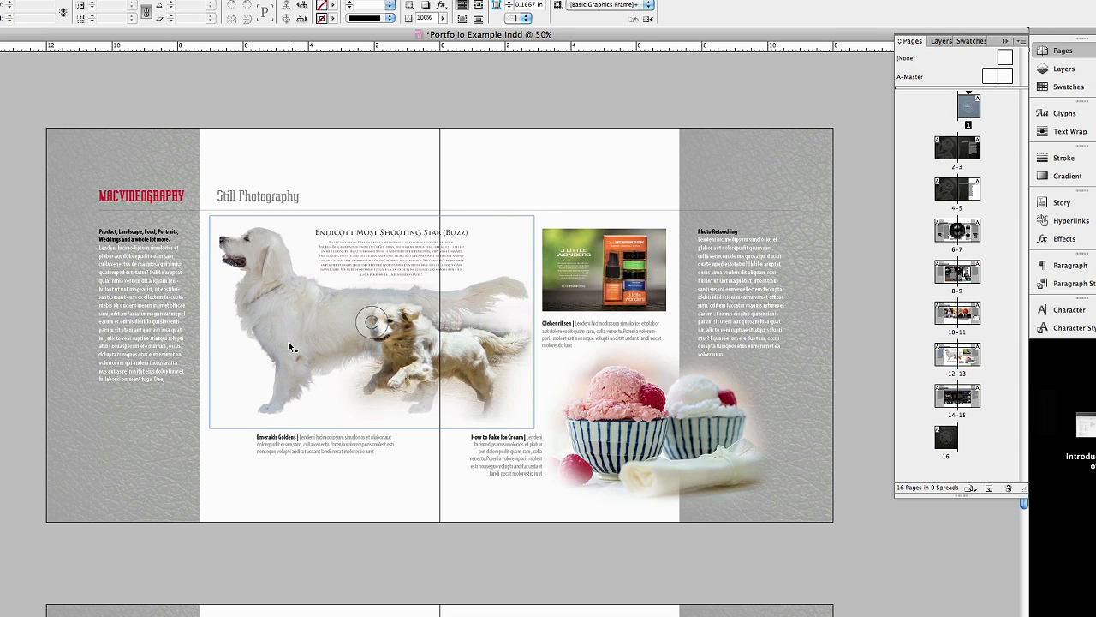
mouse_move(294, 345)
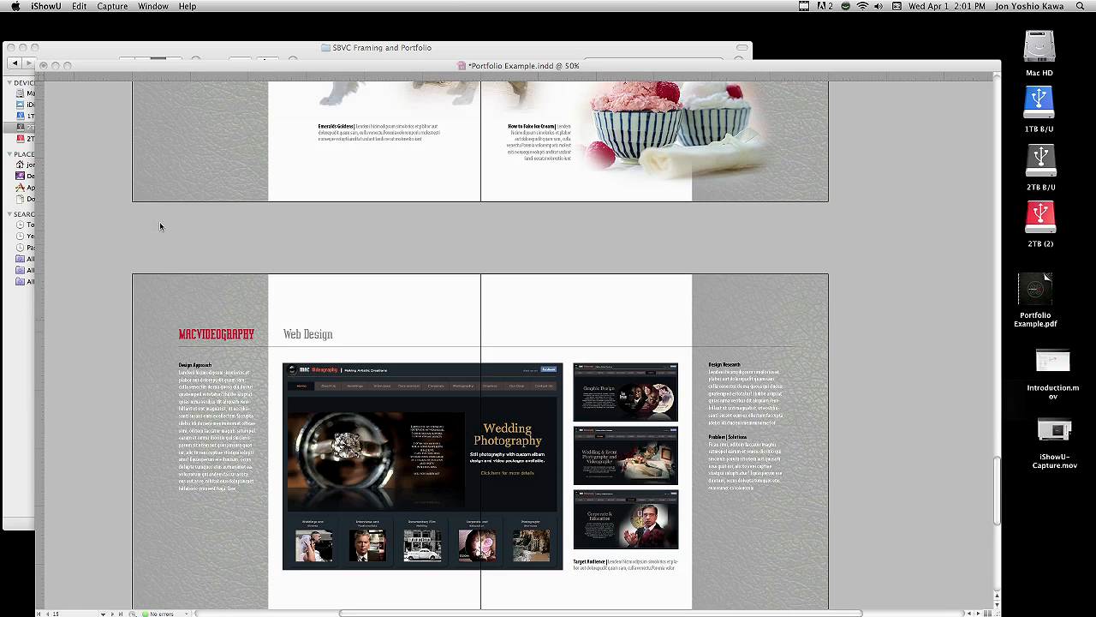
- Scroll back up to the Web Design spread
scroll(up, 3)
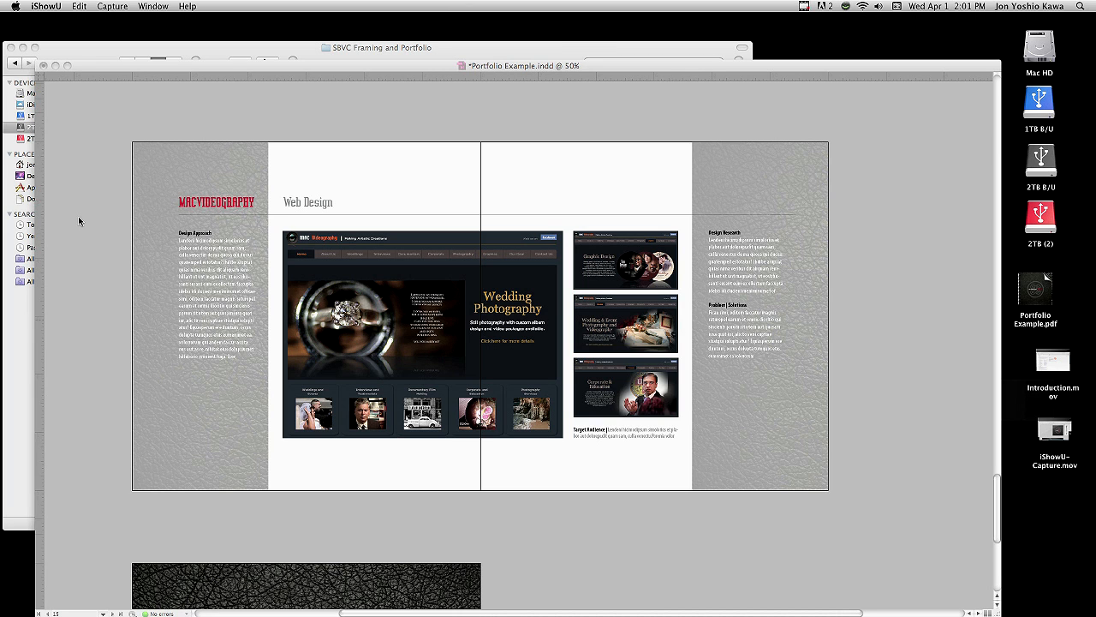
mouse_move(196, 238)
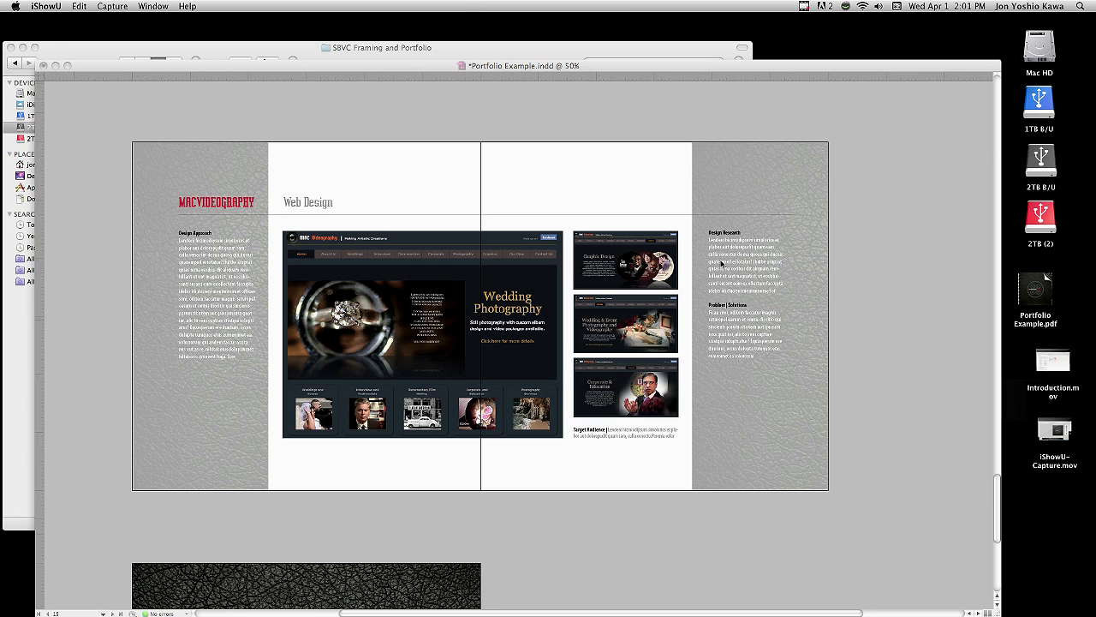
mouse_move(724, 277)
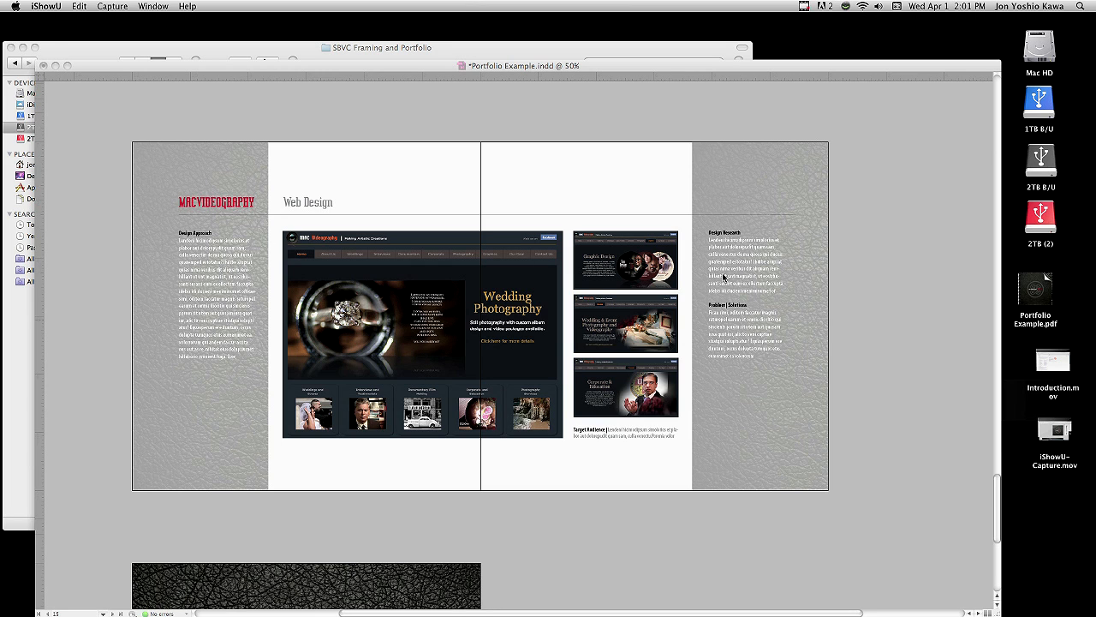
mouse_move(758, 383)
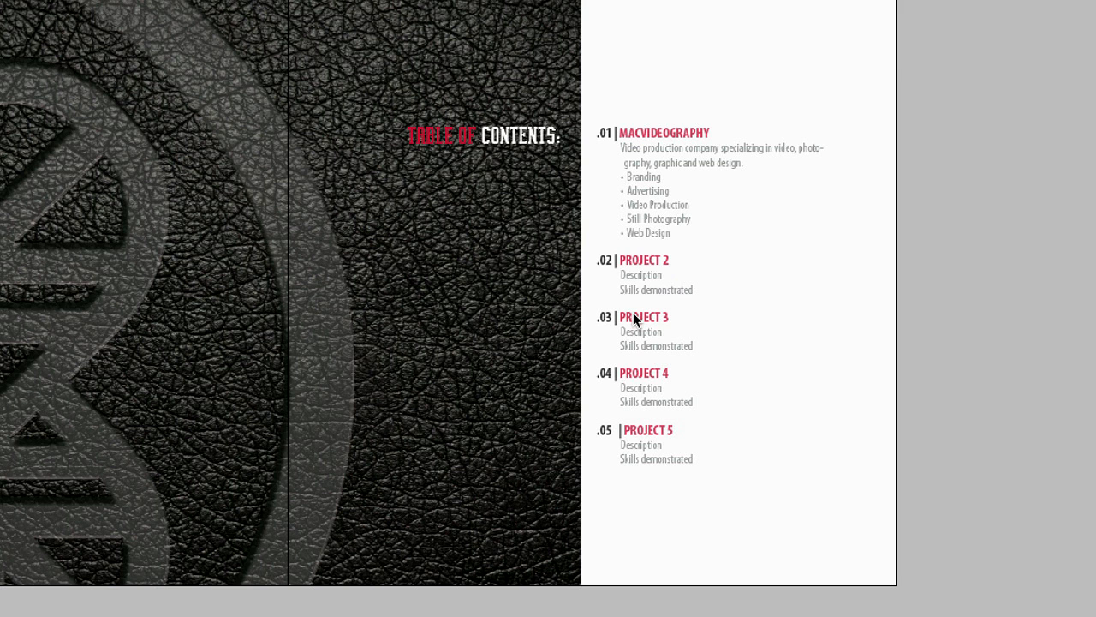
mouse_move(645, 435)
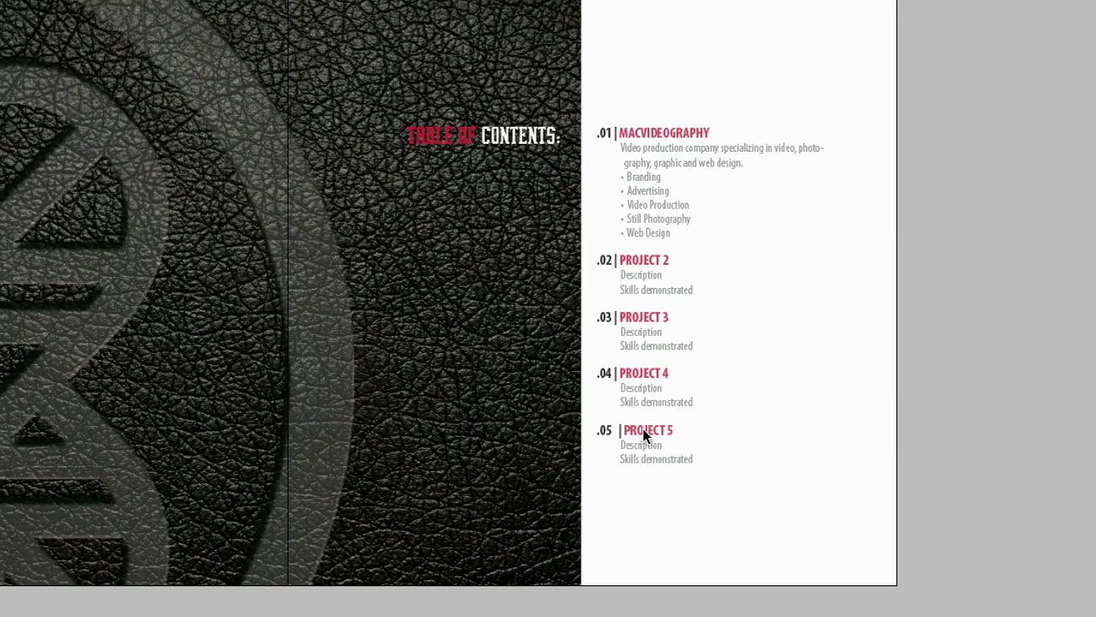
mouse_move(652, 426)
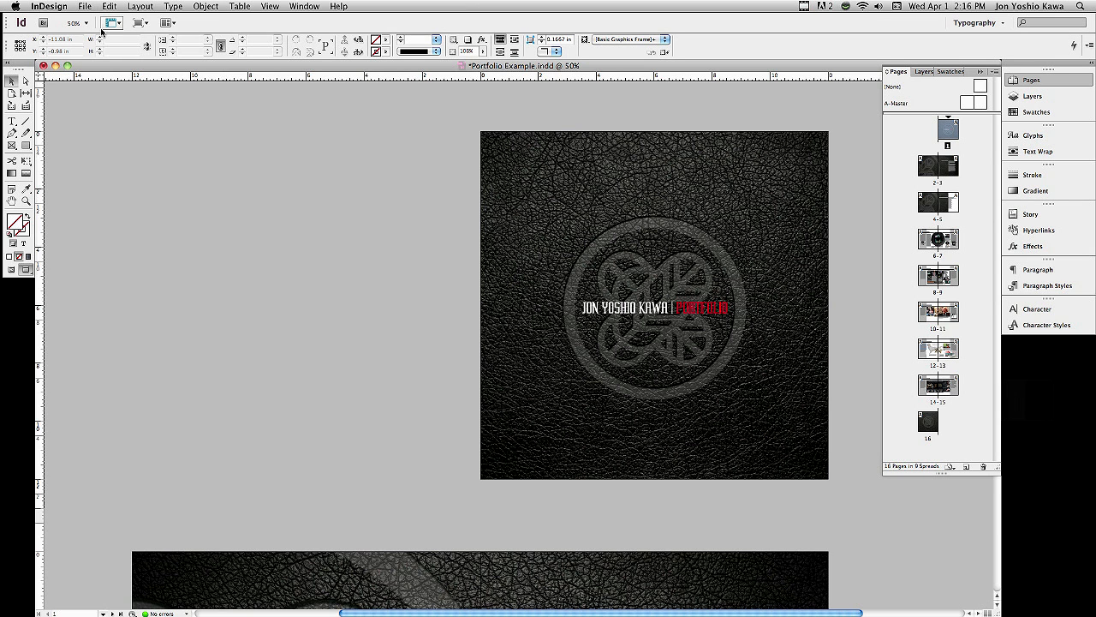
- Export to Adobe PDF (Print) on the Desktop, replacing the existing Portfolio Example.pdf
click(84, 6)
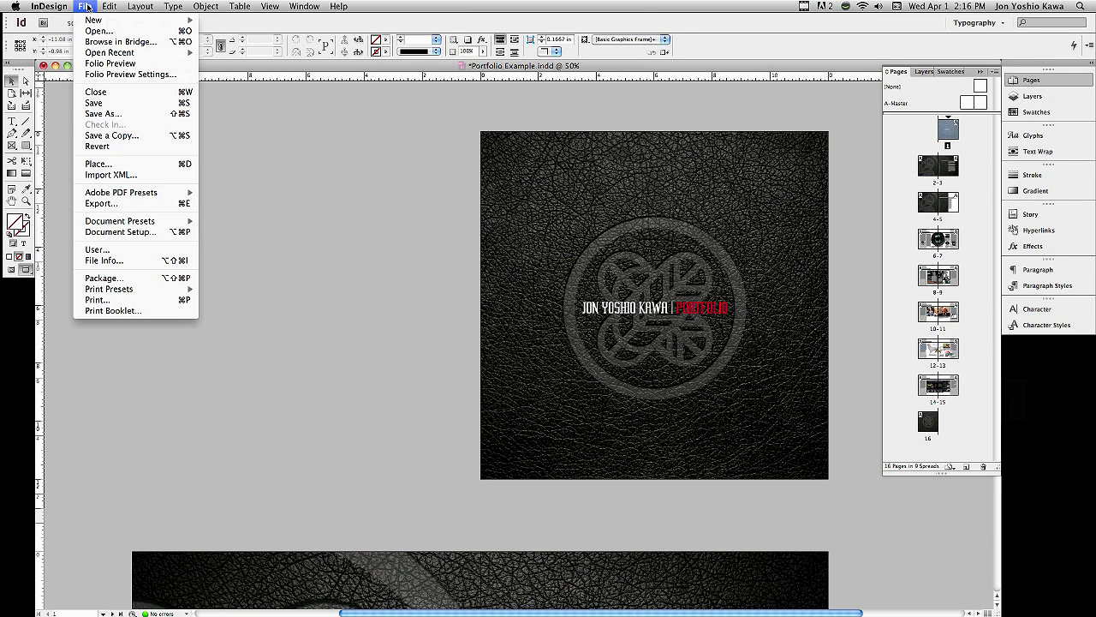
mouse_move(99, 204)
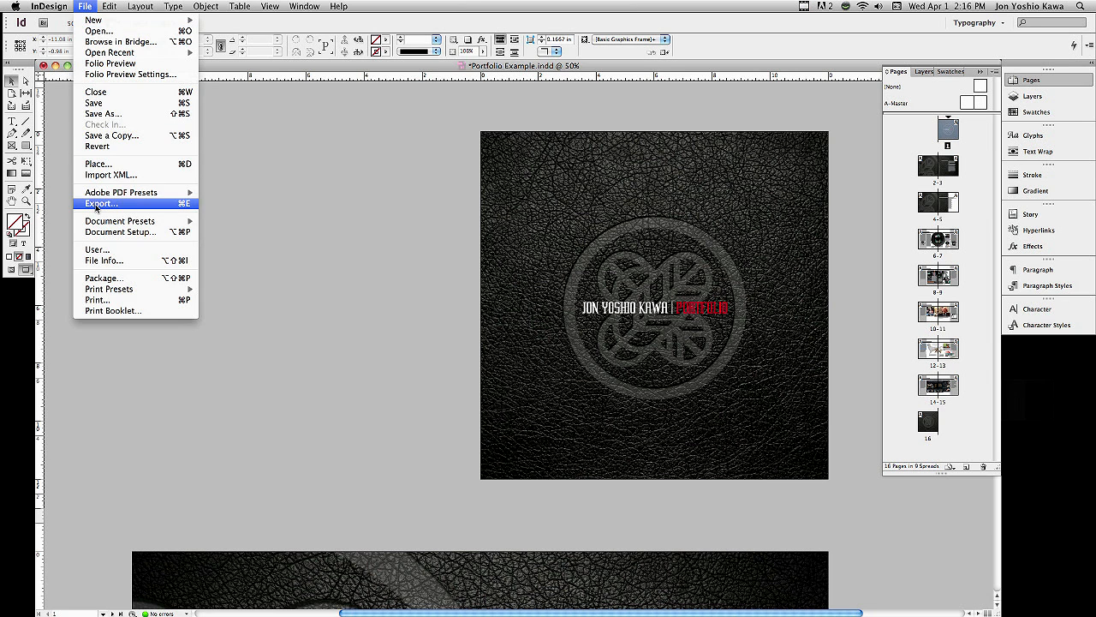
click(101, 203)
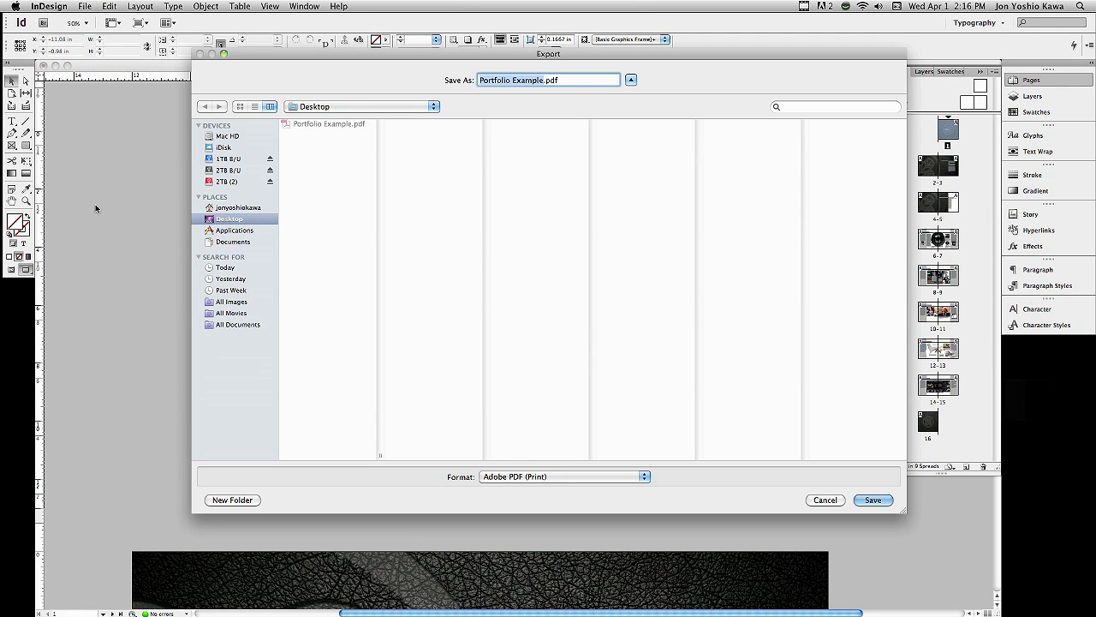
mouse_move(335, 195)
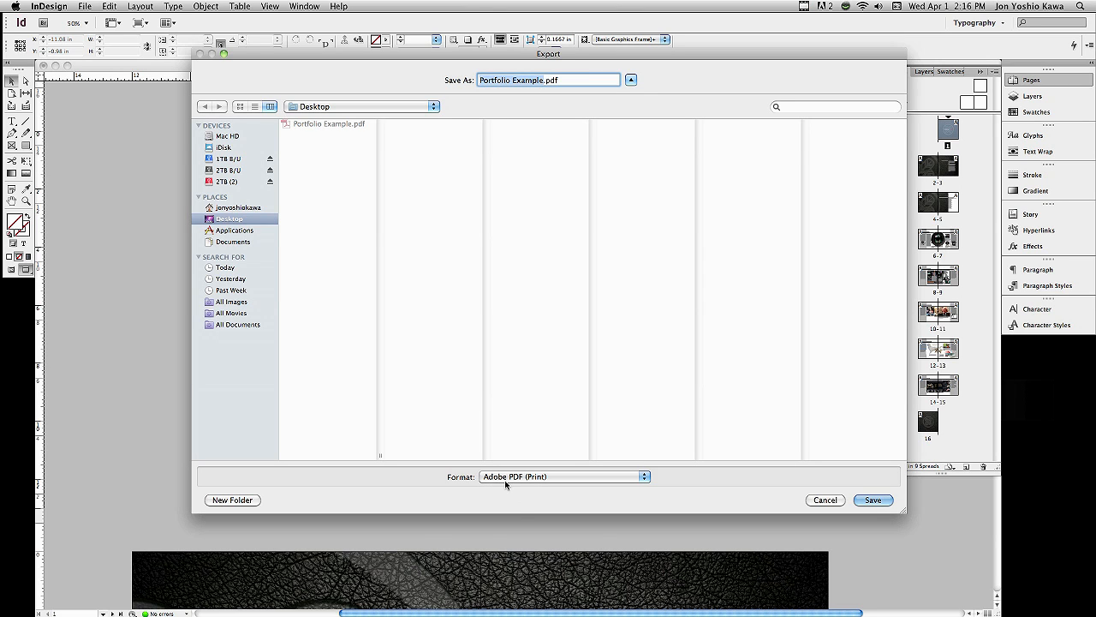
mouse_move(518, 486)
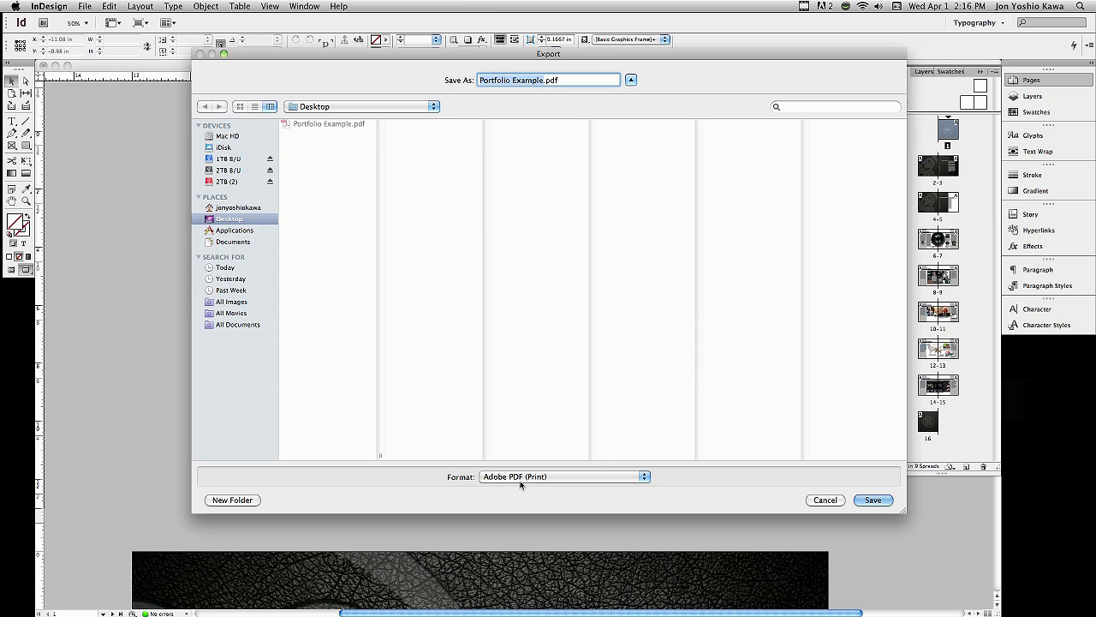
click(873, 499)
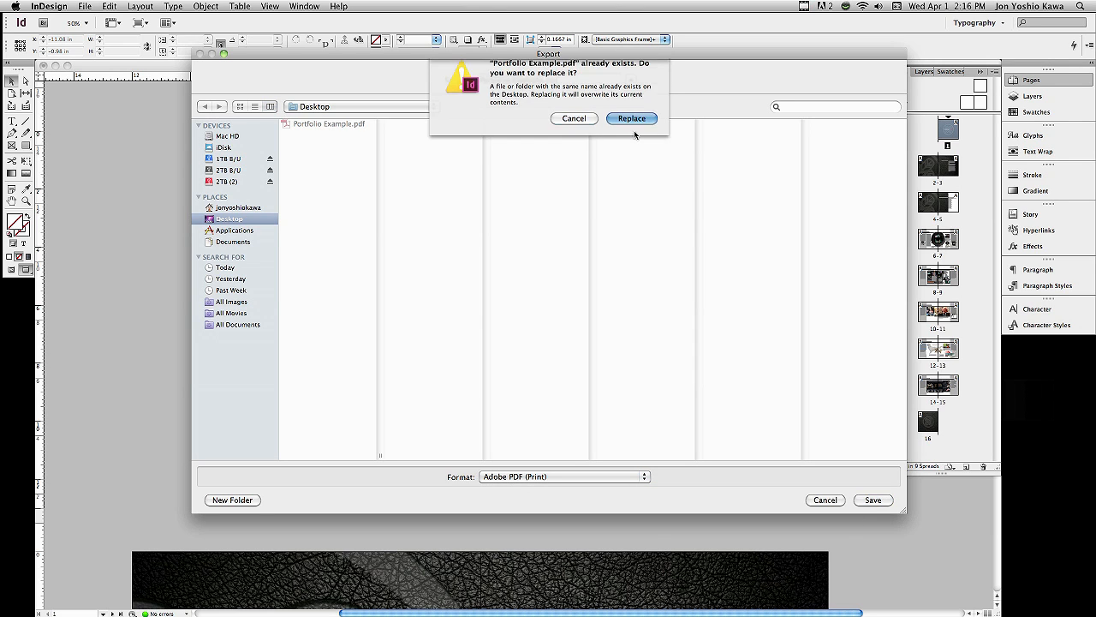
click(631, 118)
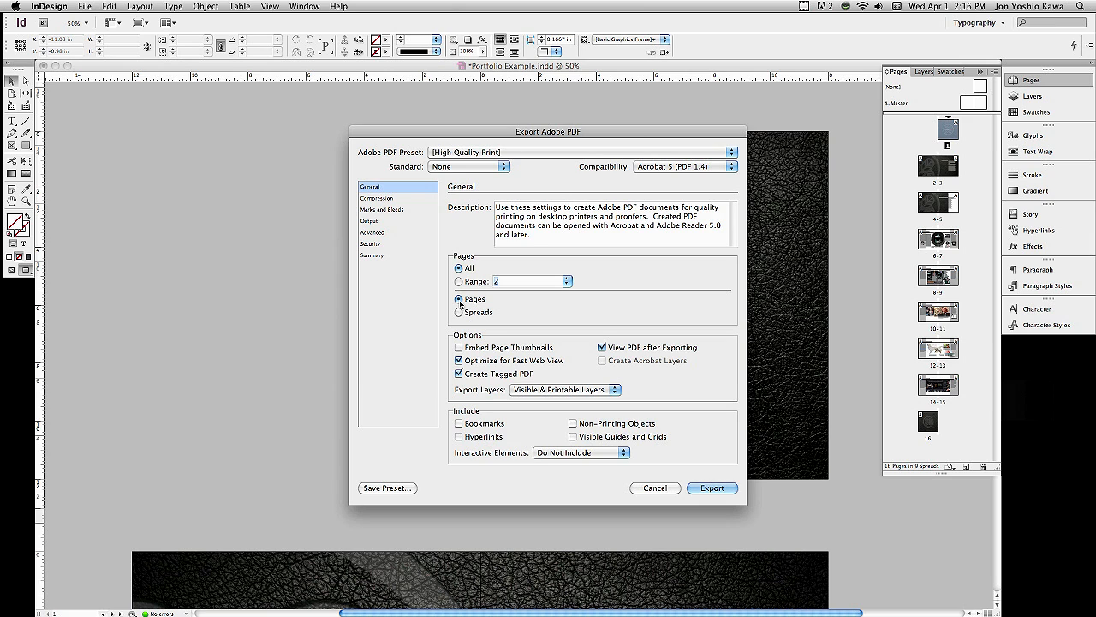
- Export all pages as individual pages instead of spreads to the PDF
click(459, 311)
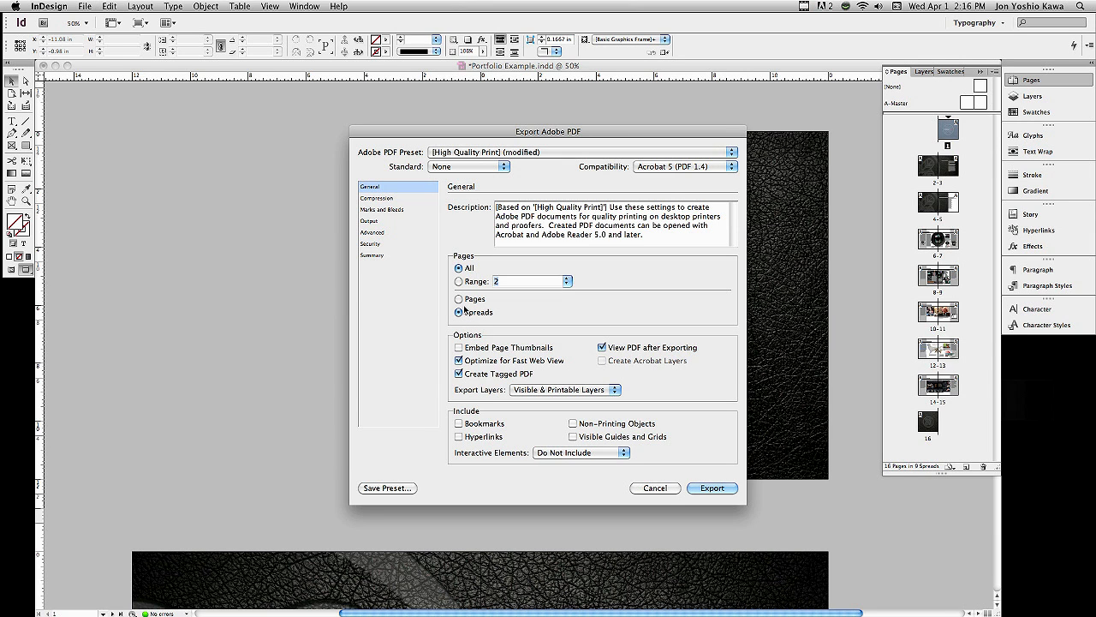
click(460, 299)
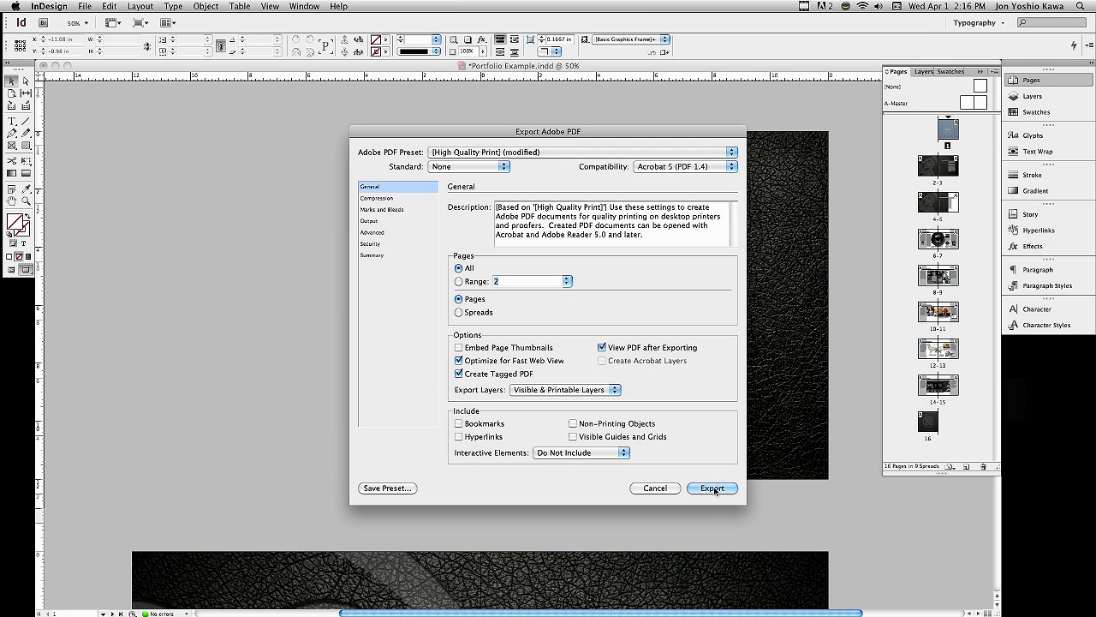
click(712, 488)
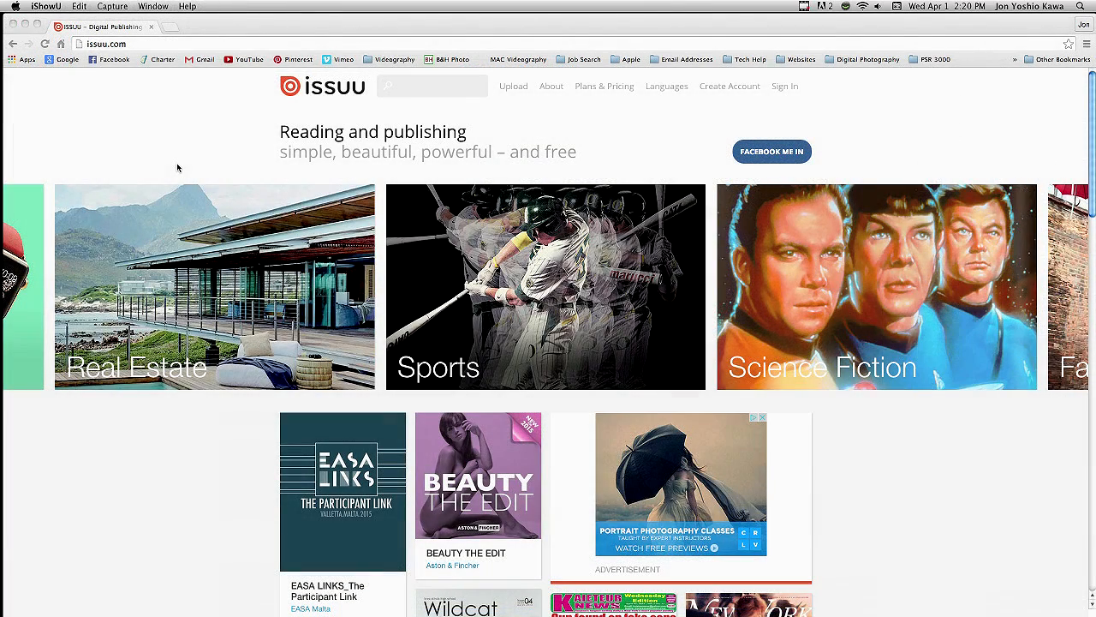
mouse_move(184, 167)
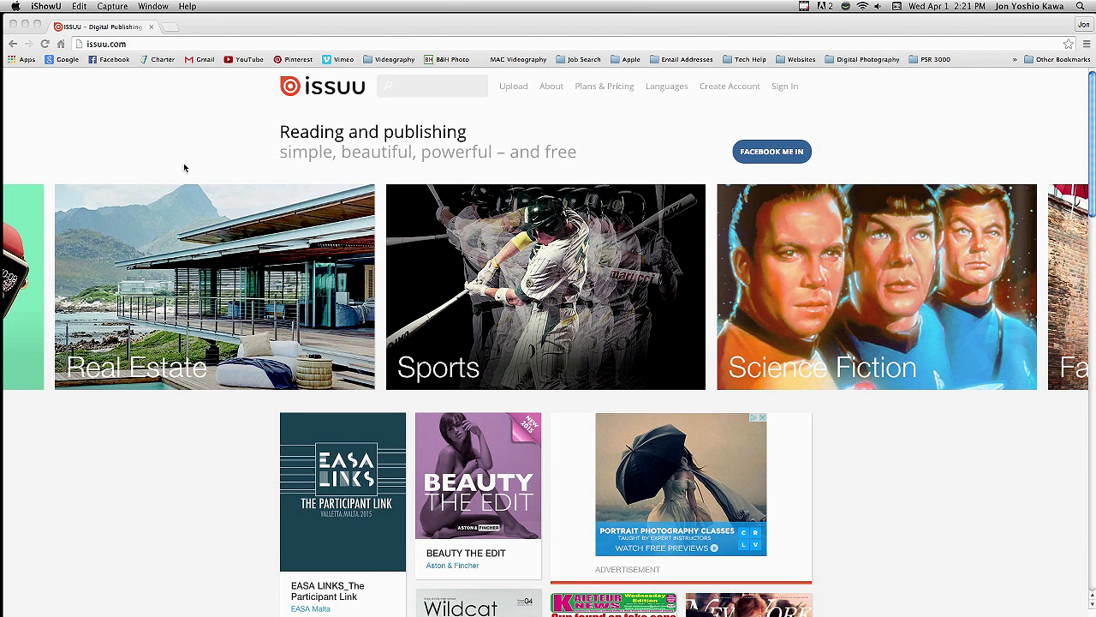
mouse_move(485, 120)
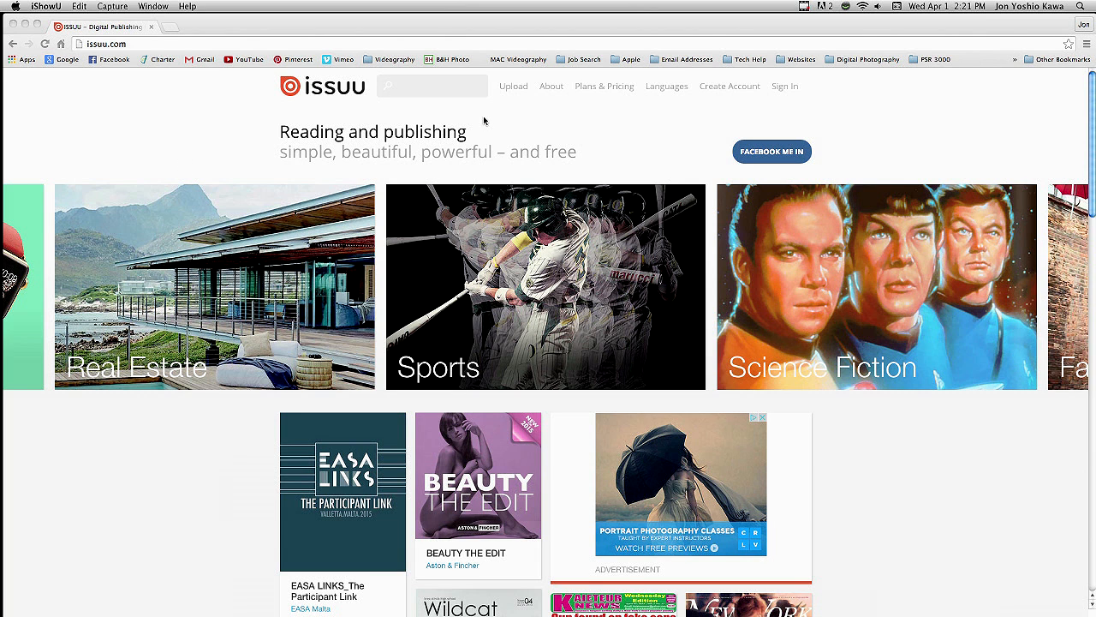
mouse_move(717, 90)
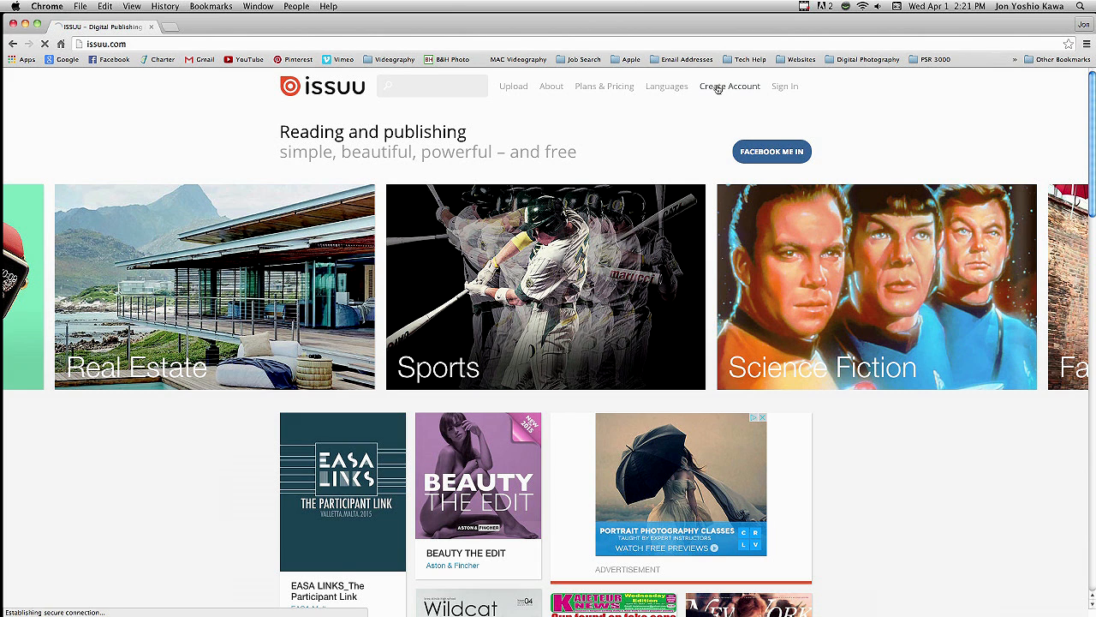
- Create an Issuu account with profile name 'John Q. S' and profile URL 'johnq.student'
click(729, 86)
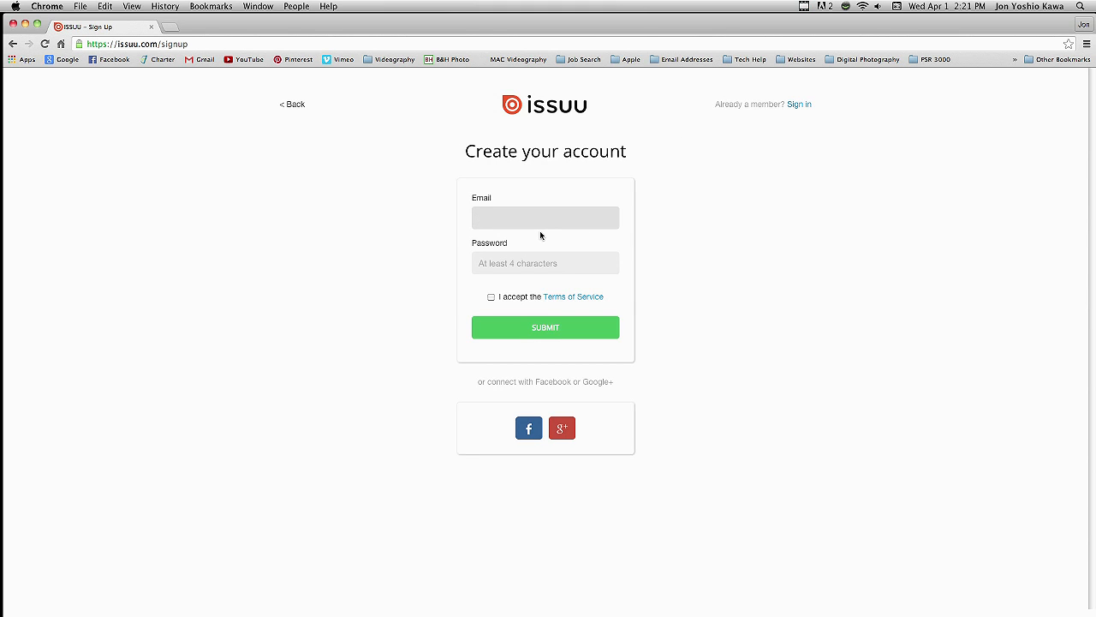
click(544, 327)
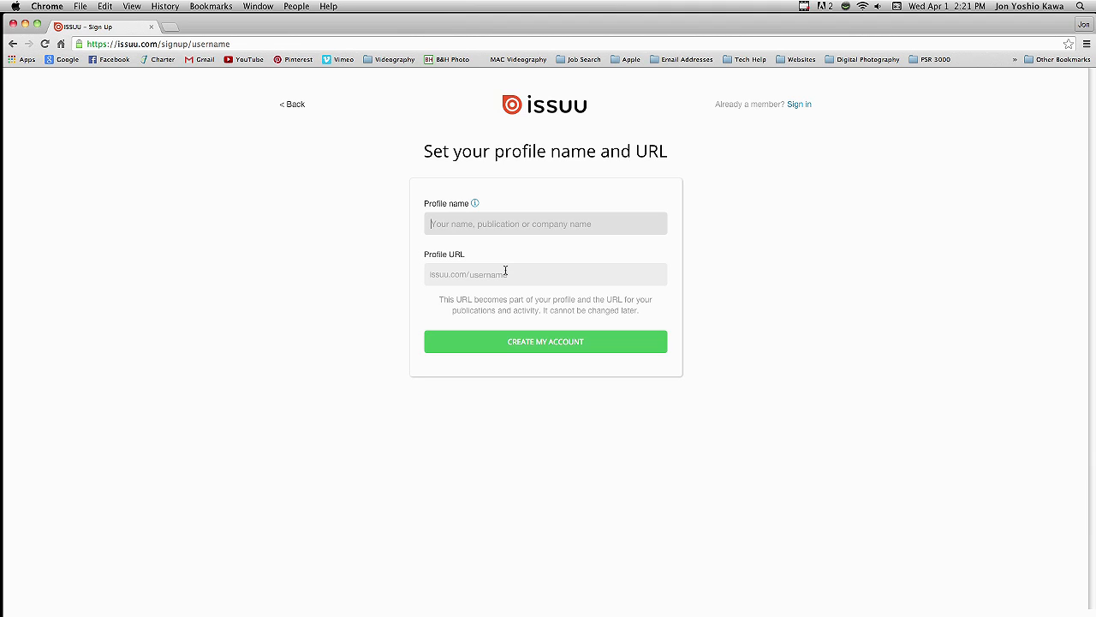
text(John)
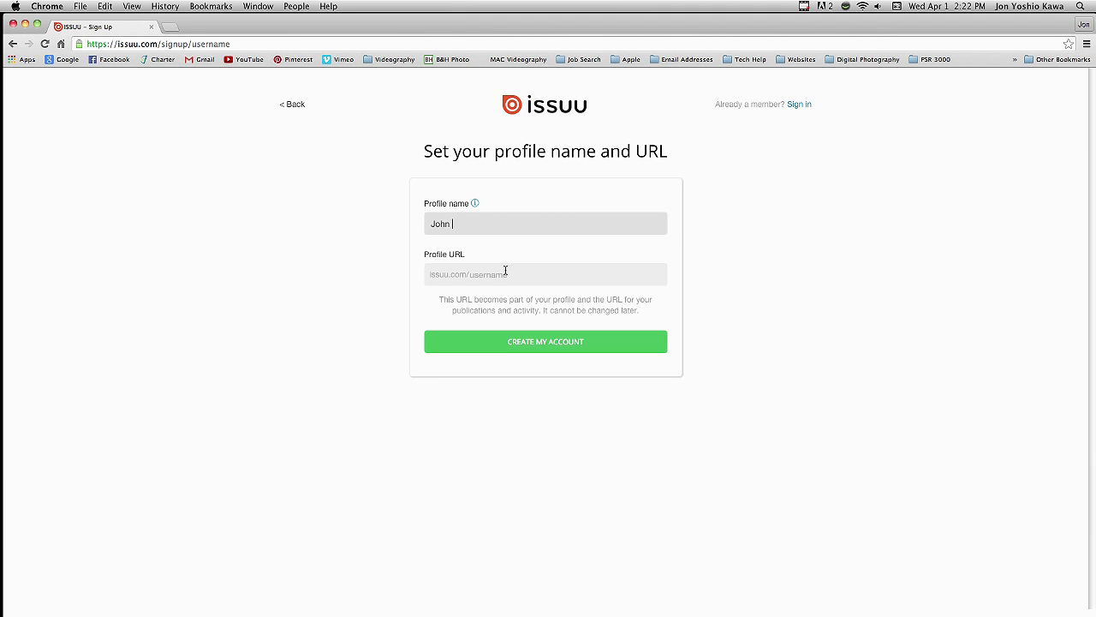
text(Q. Student)
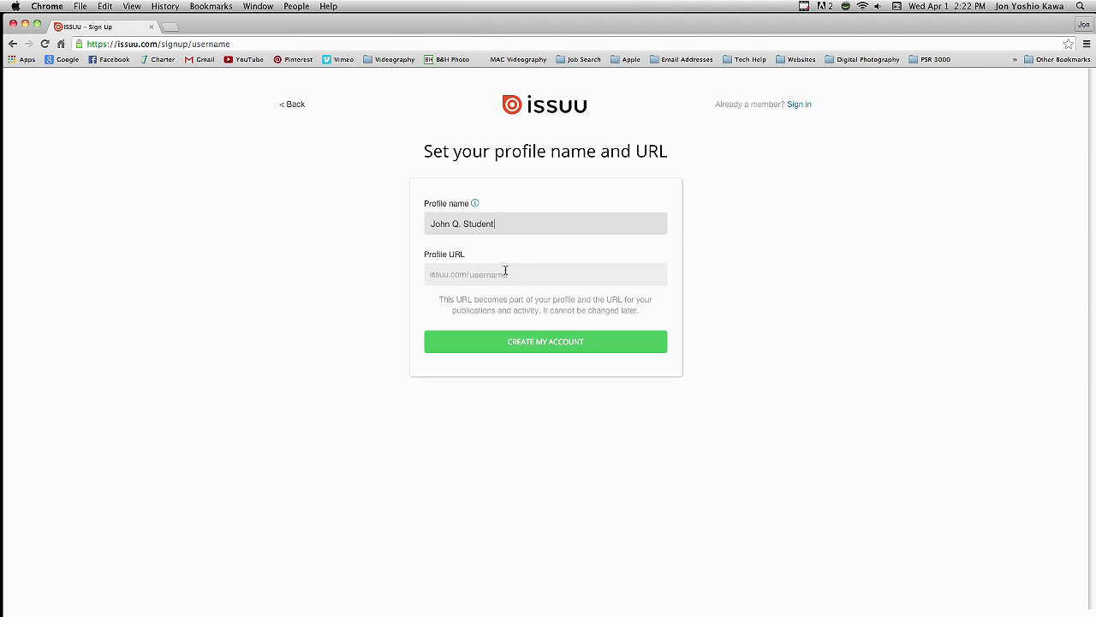
text(johnq.student)
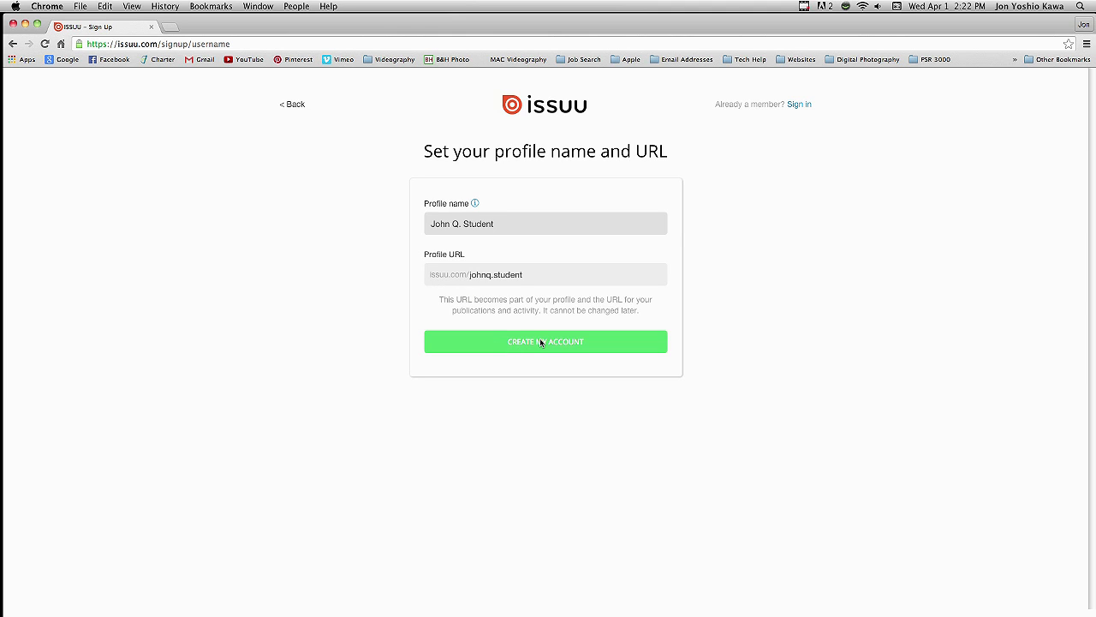
click(546, 341)
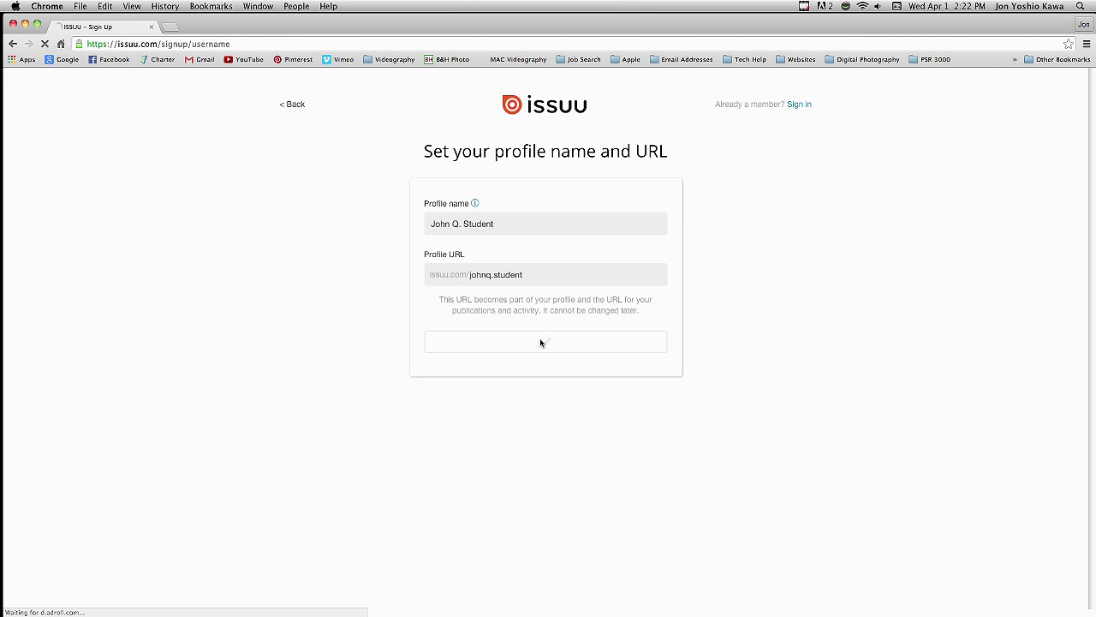
click(545, 341)
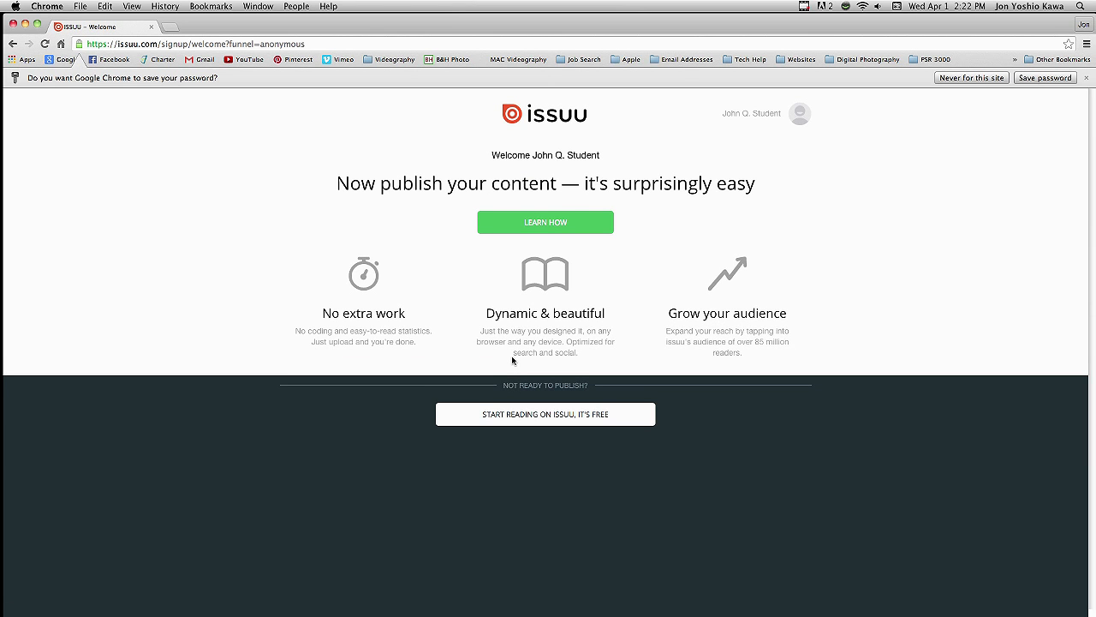
- Choose the free Basic plan from Issuu's publishing plans
click(546, 221)
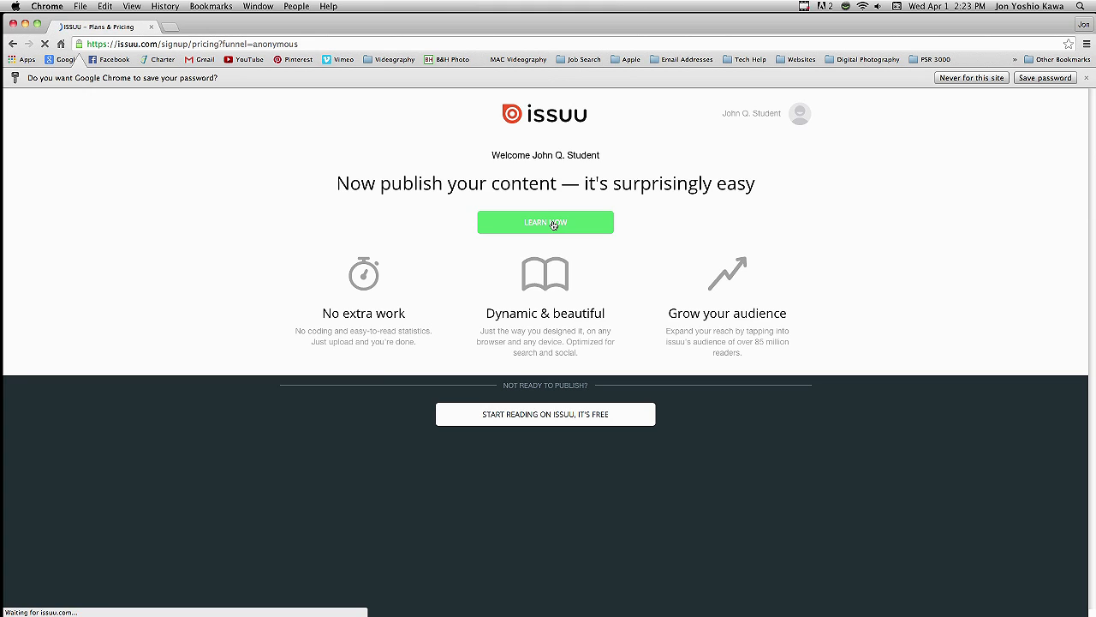
click(545, 223)
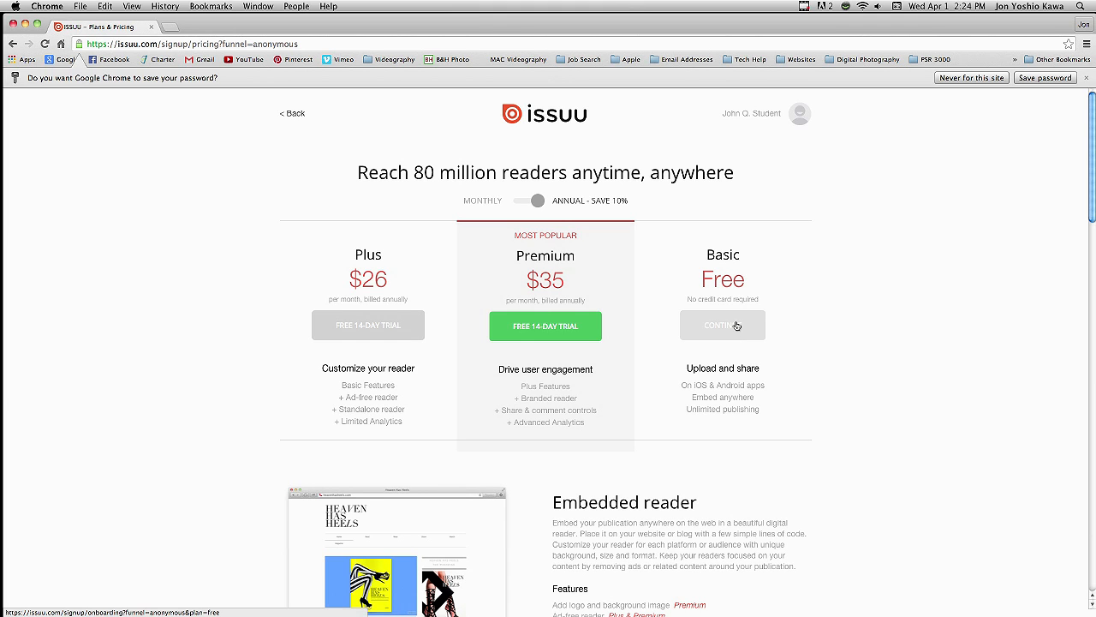
click(722, 324)
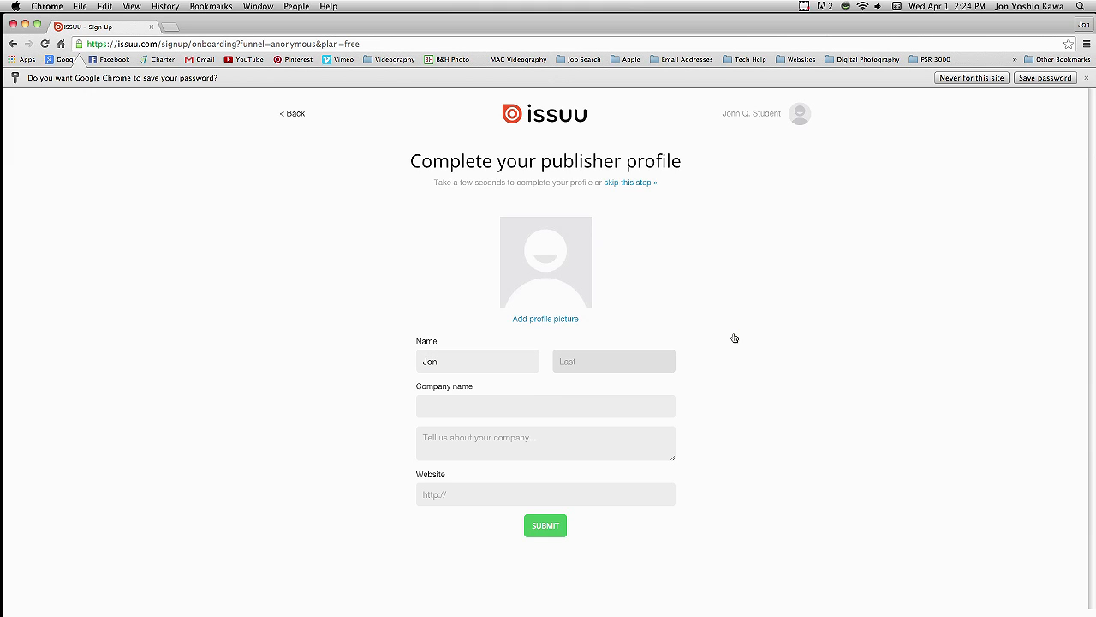
- Enter 'Student' and company name SBVC in the publisher profile and submit it
text(Student)
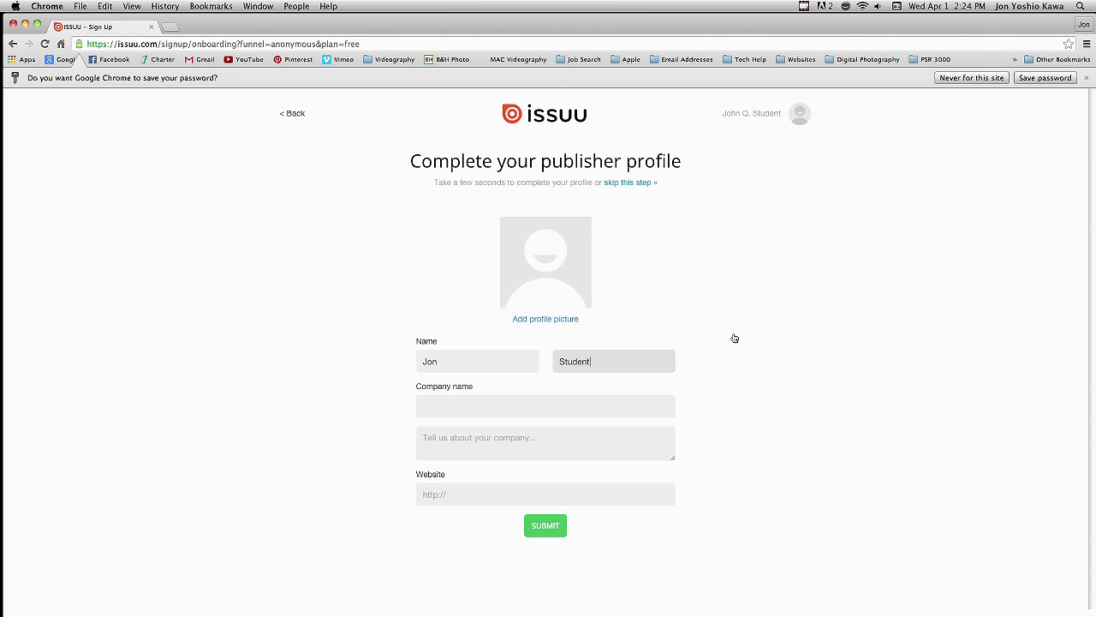
text(SBVC)
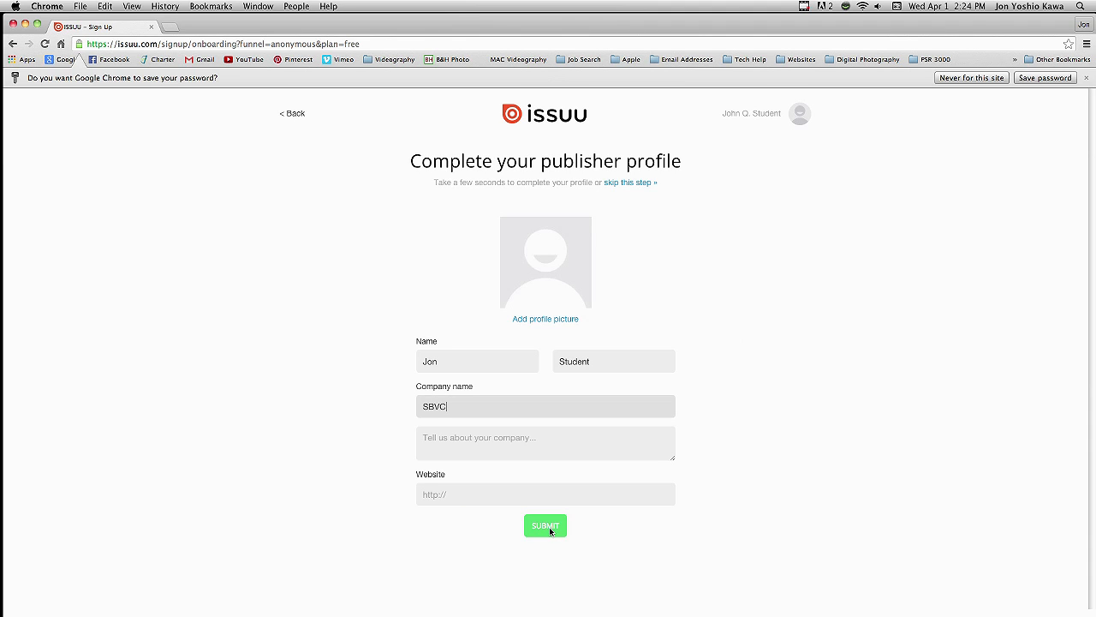
click(545, 525)
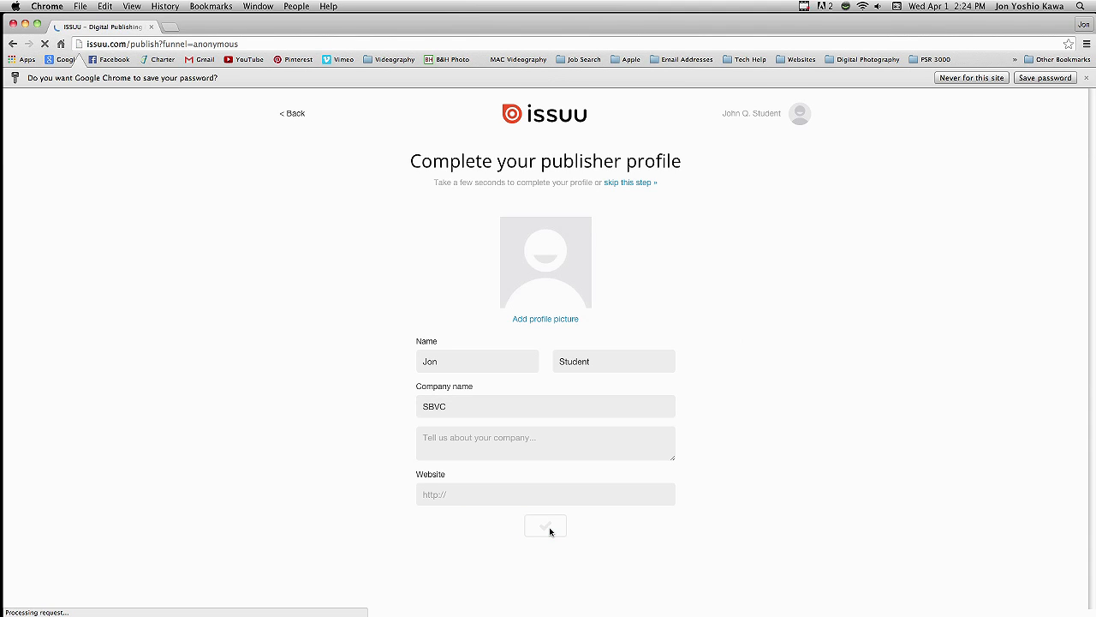
click(546, 525)
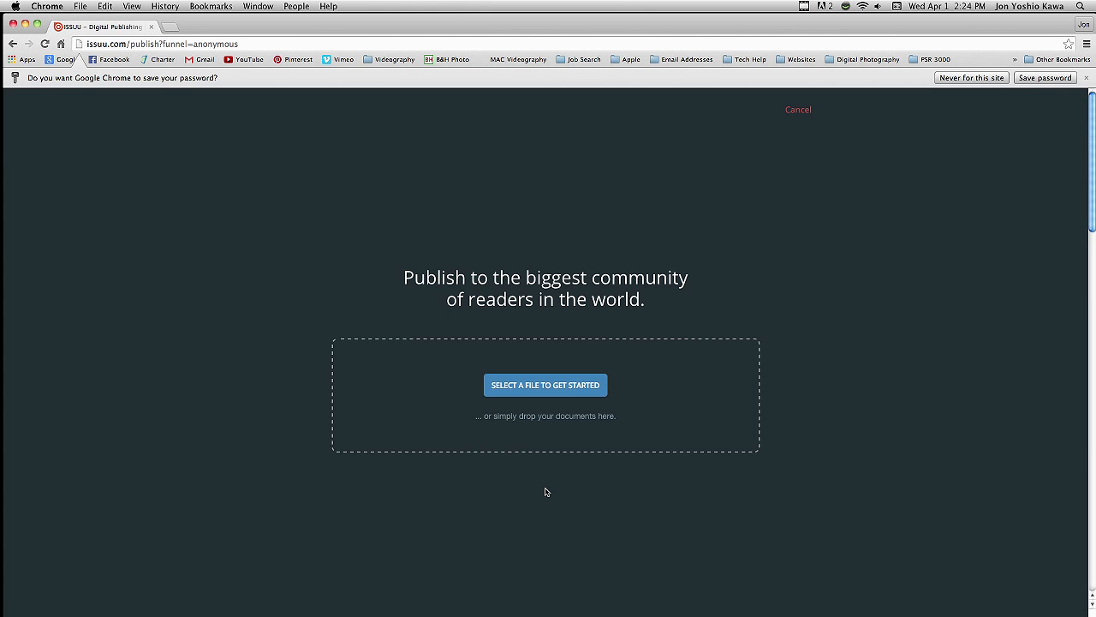
mouse_move(493, 365)
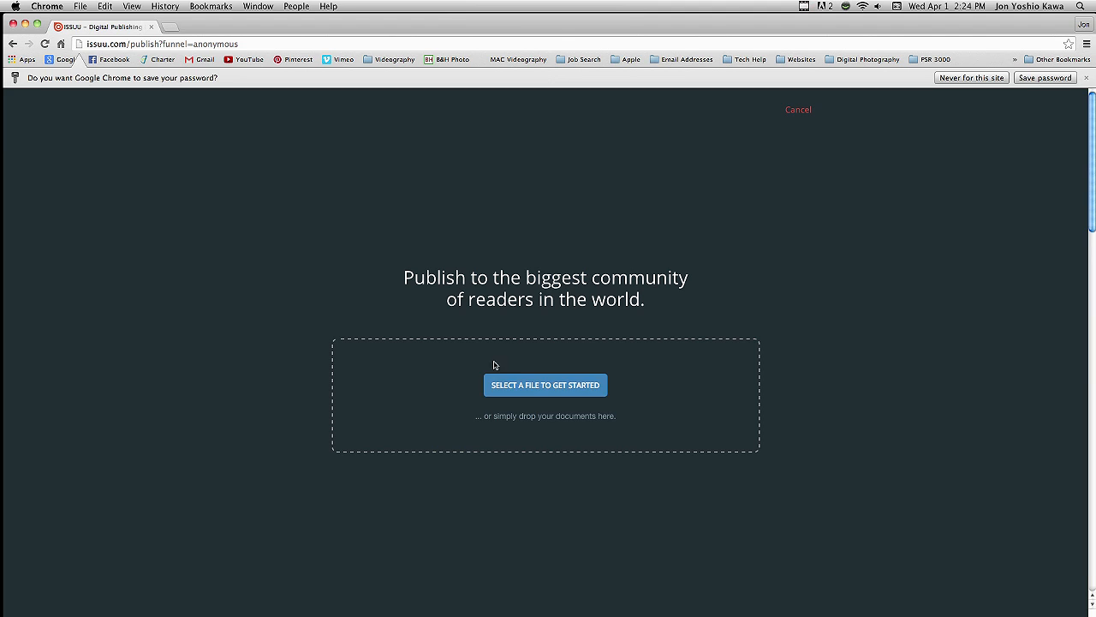
mouse_move(551, 422)
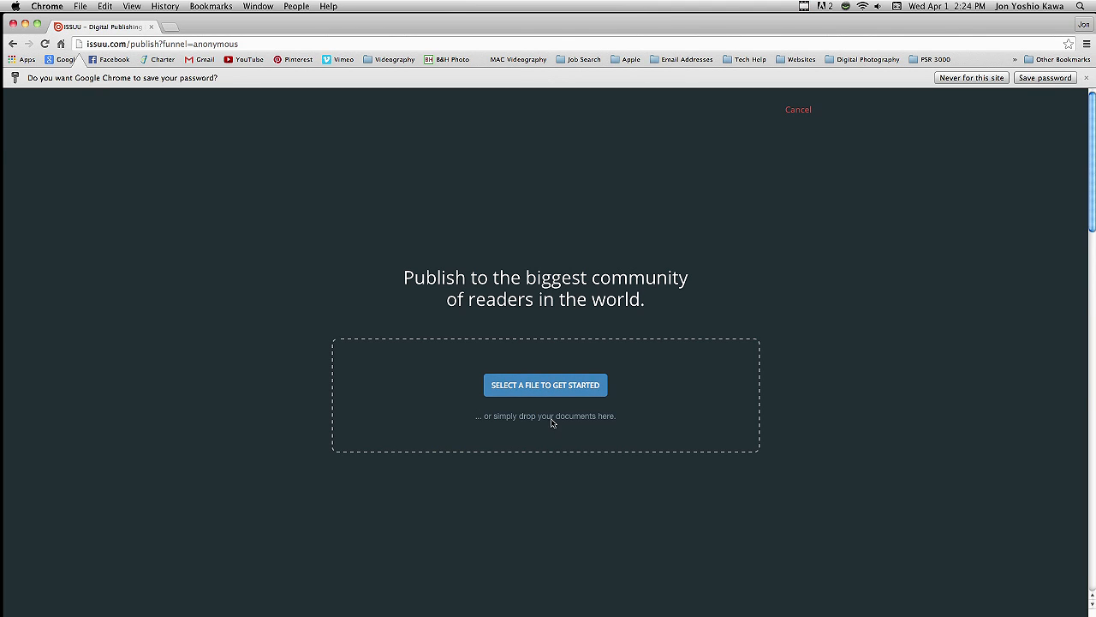
mouse_move(545, 397)
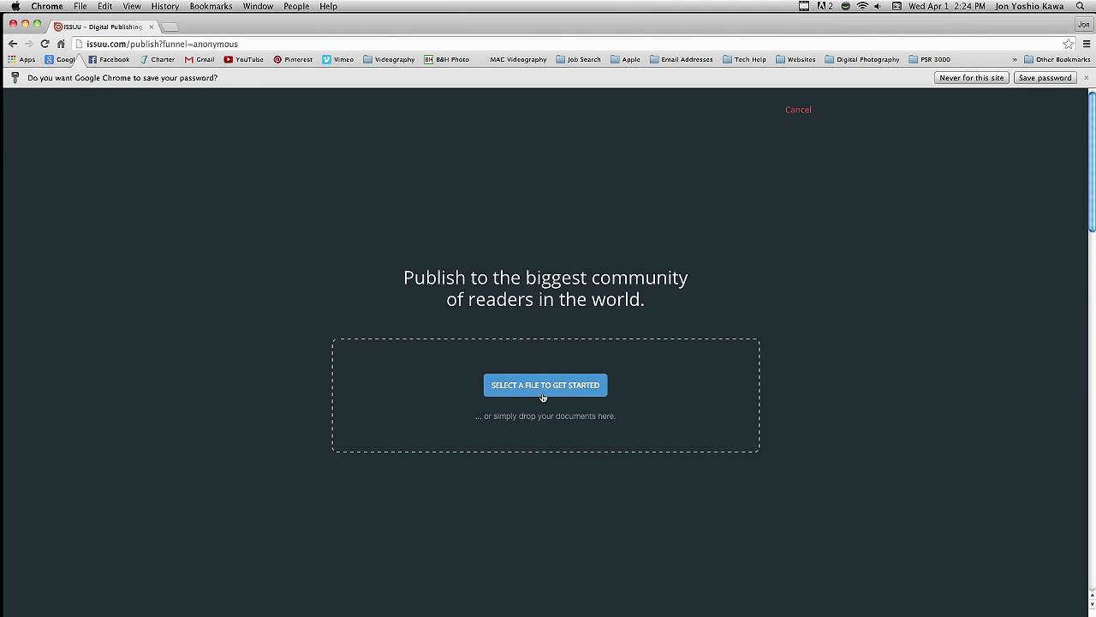
- Upload Portfolio Example.pdf from the Desktop to Issuu as a new publication
click(546, 385)
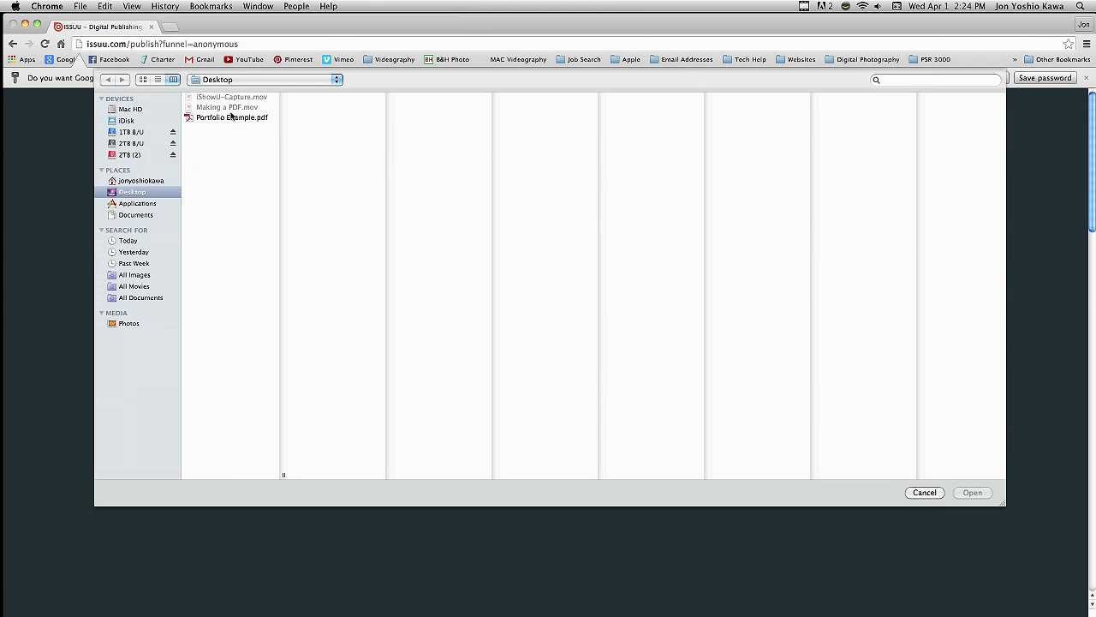
click(231, 118)
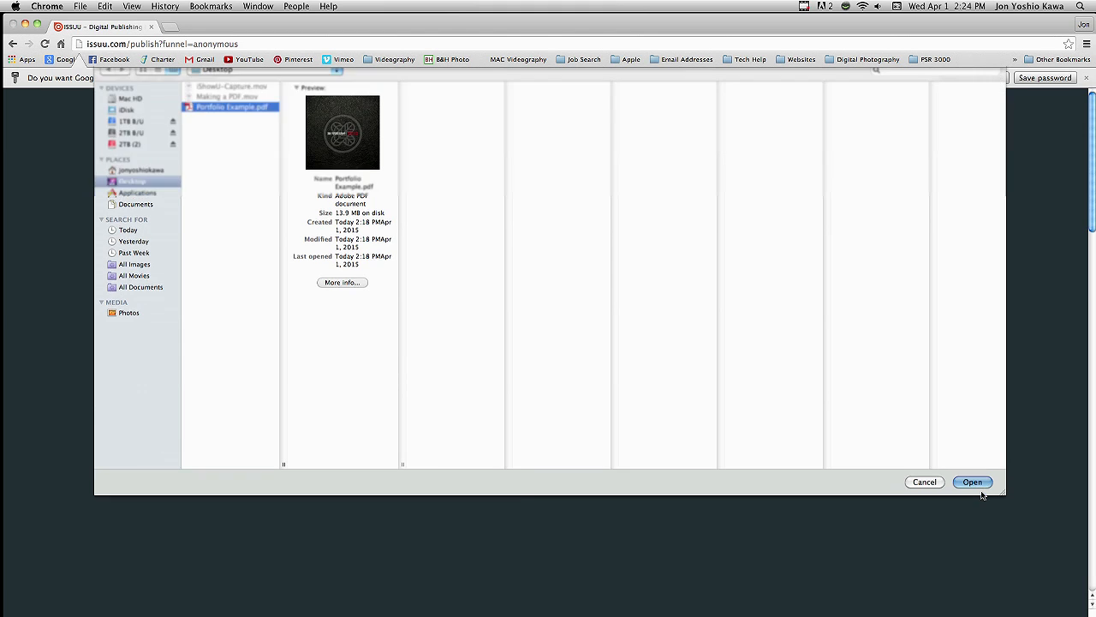
click(973, 481)
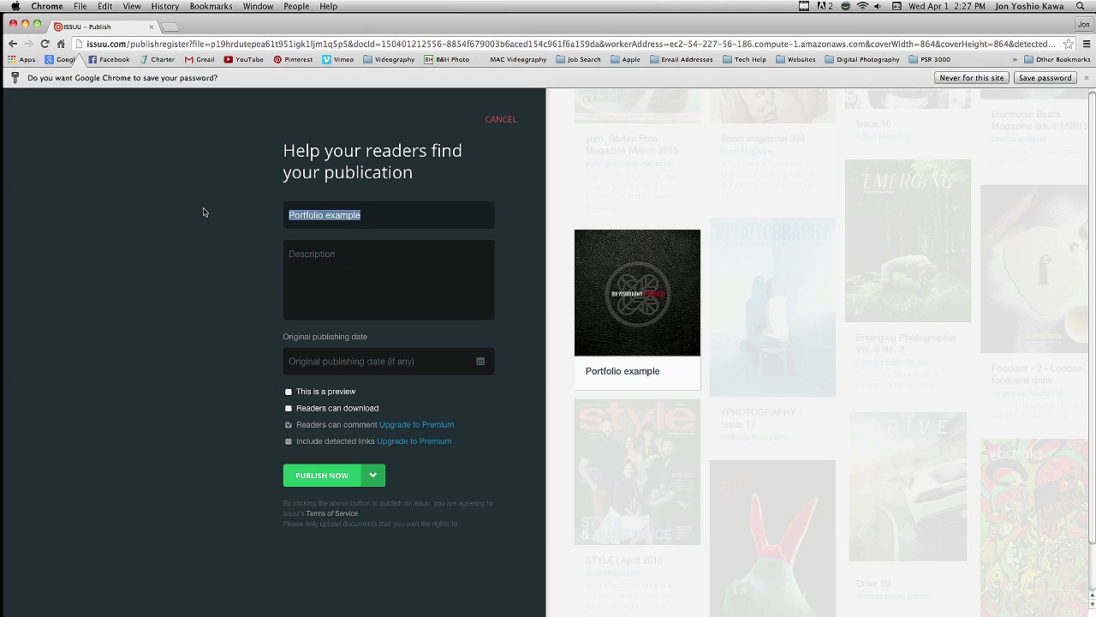
mouse_move(231, 180)
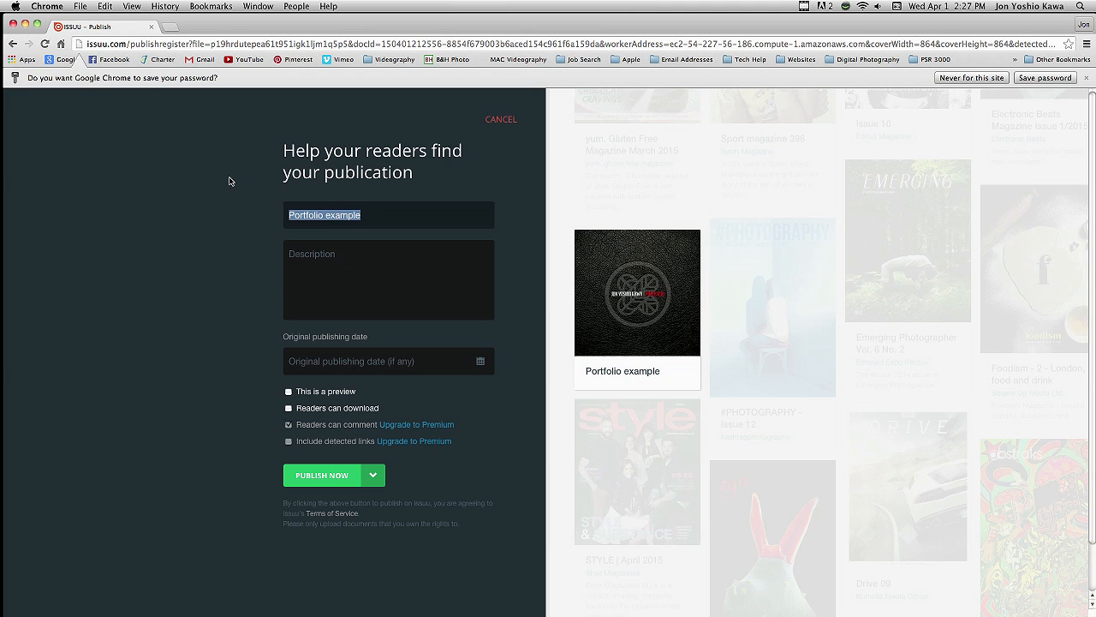
mouse_move(232, 177)
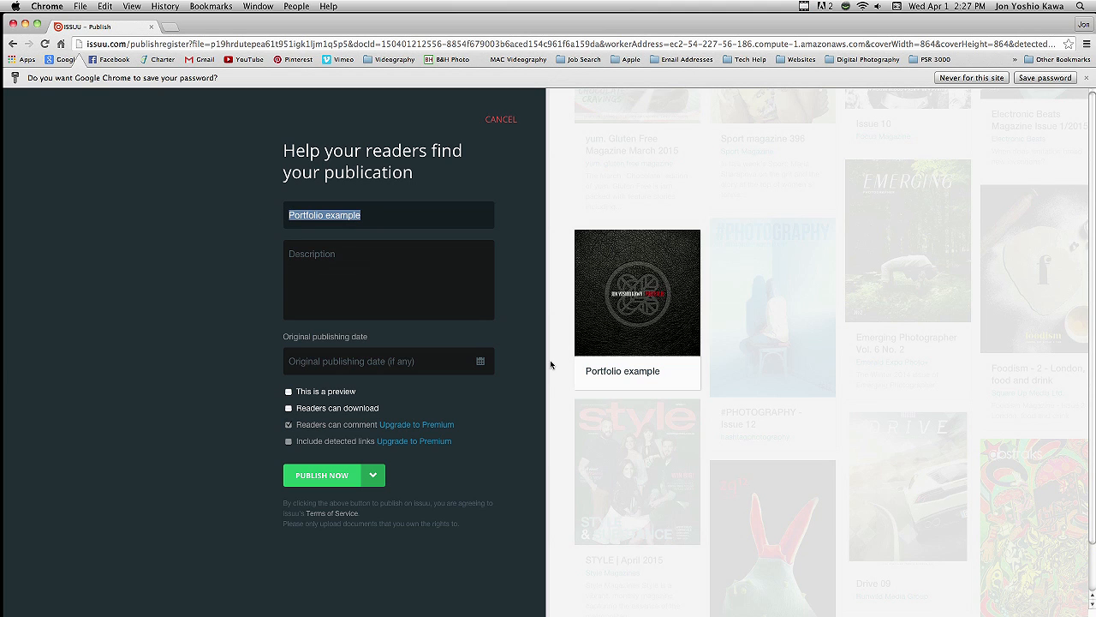
mouse_move(636, 377)
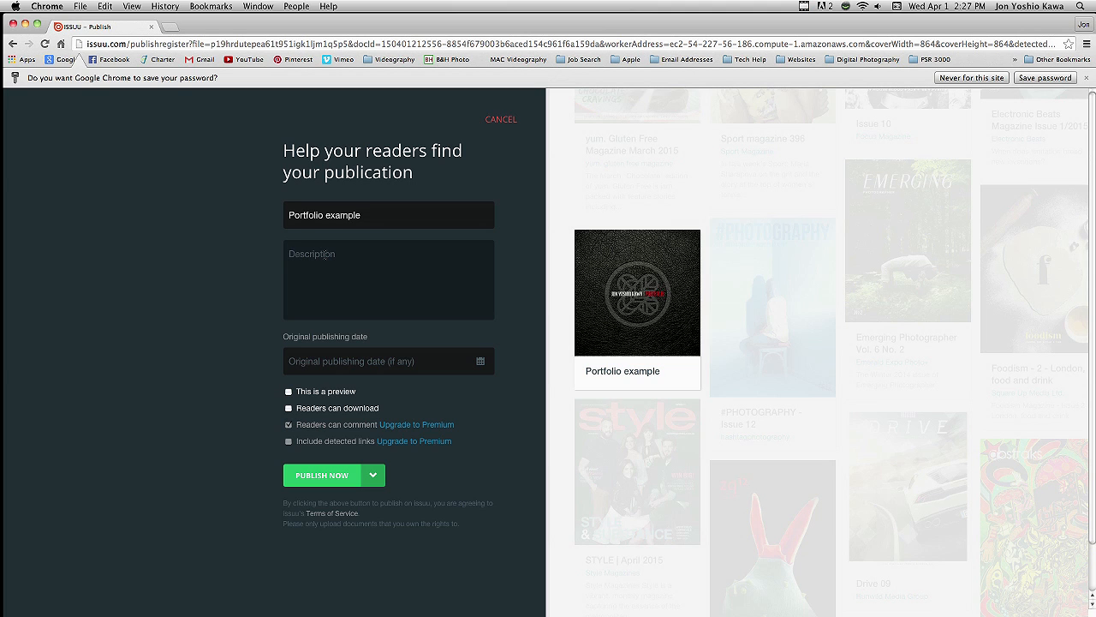
- Enter a graphic design portfolio description and retitle the publication 'My Portfolio'
text(The)
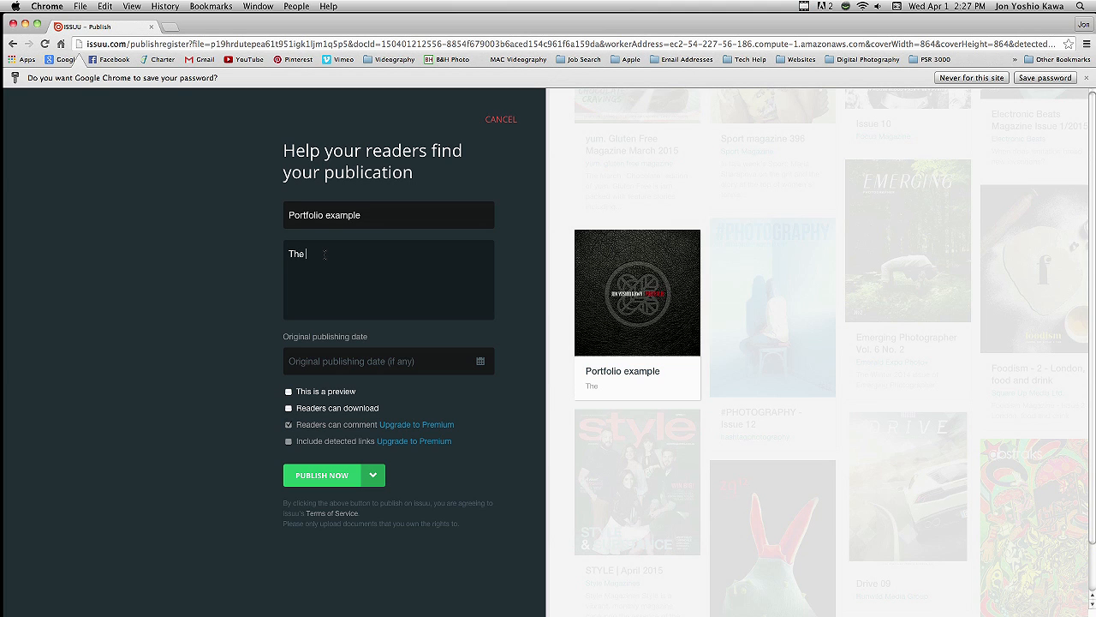
text(graphic design portfolio o)
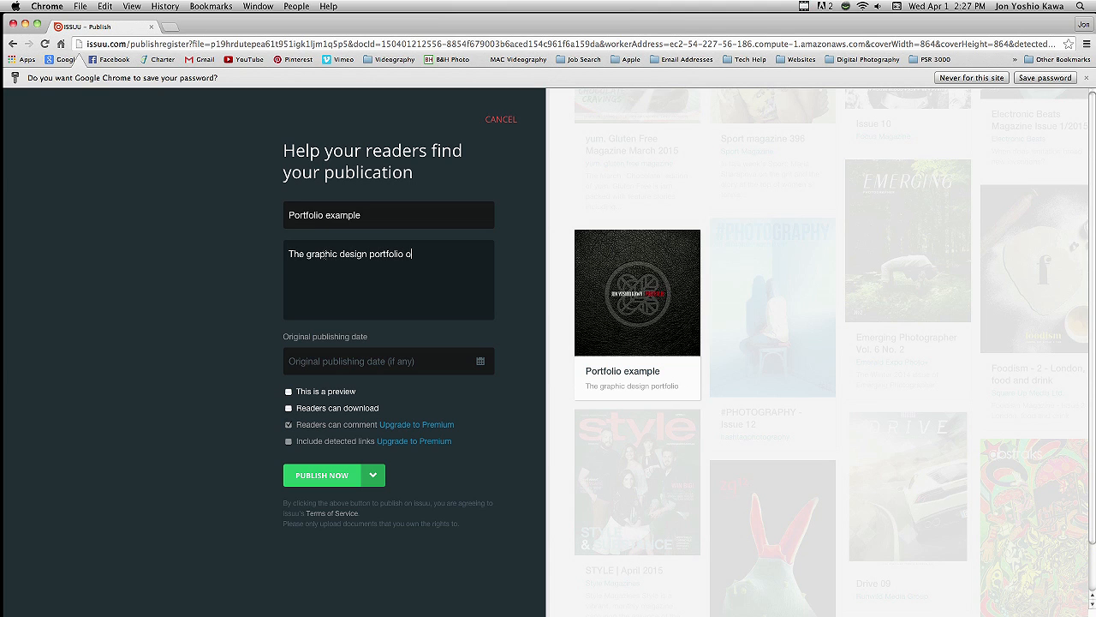
text(John Q. Stude)
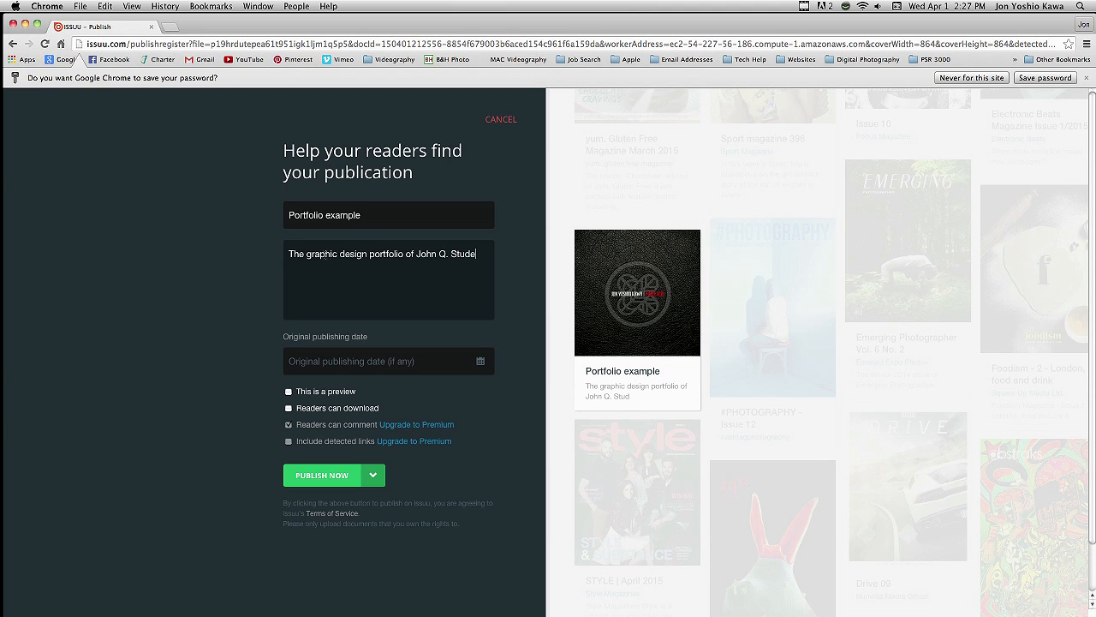
text(nt)
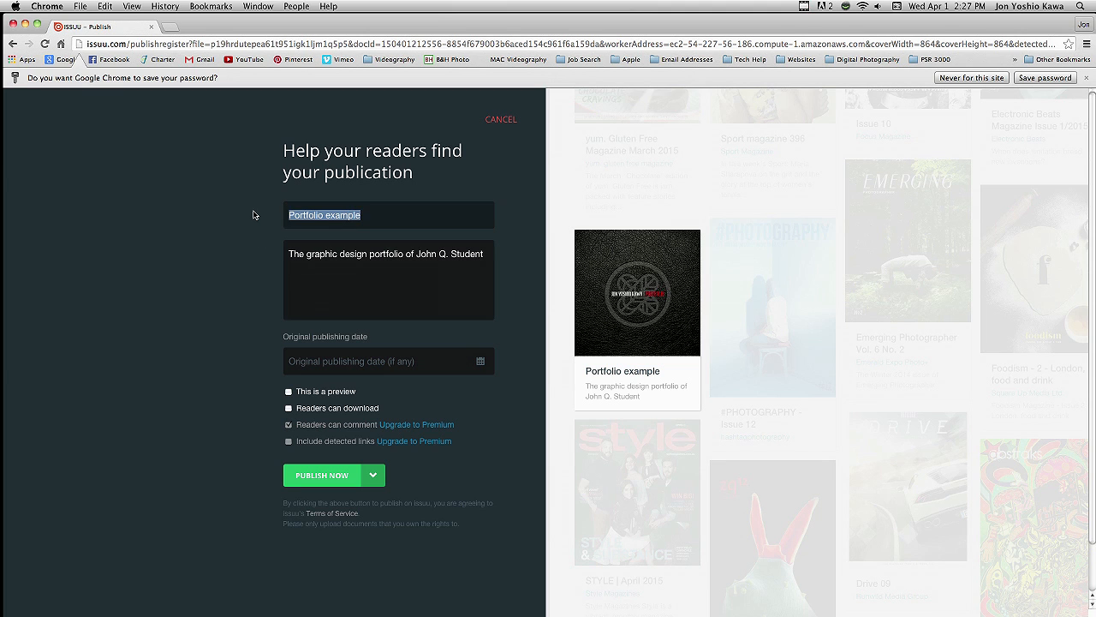
text(My P)
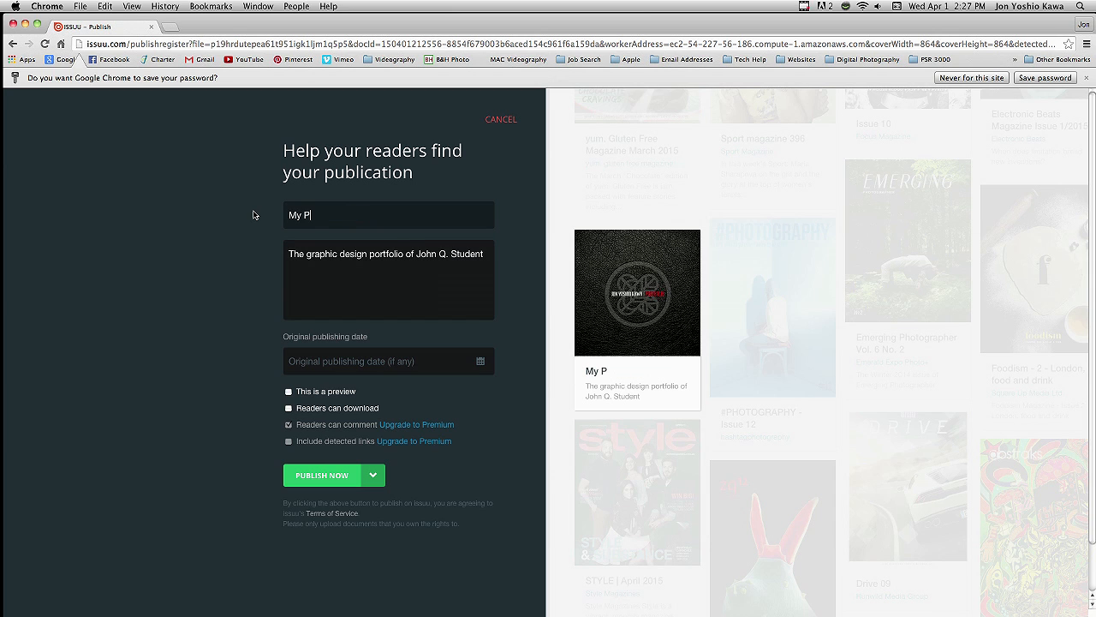
text(ortfolio)
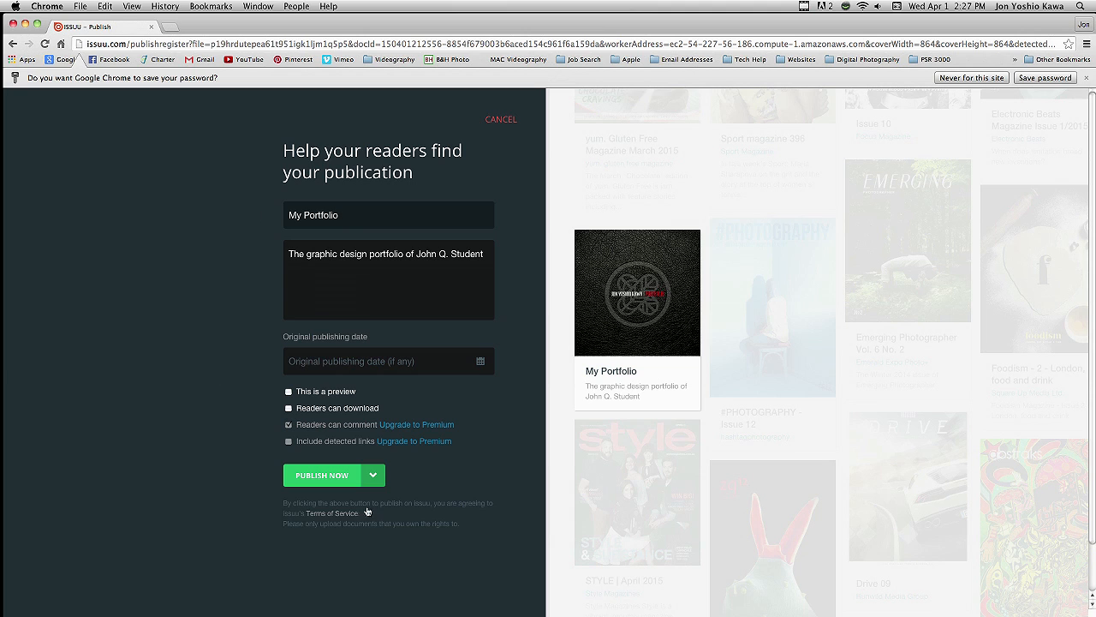
- Publish the My Portfolio publication on Issuu
click(322, 475)
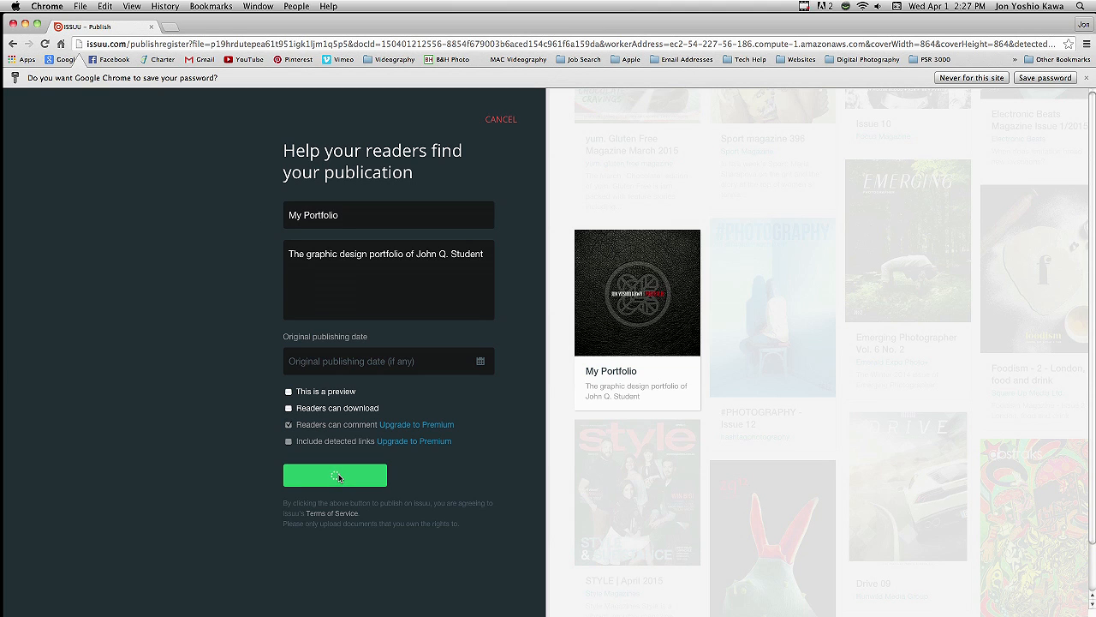
click(335, 475)
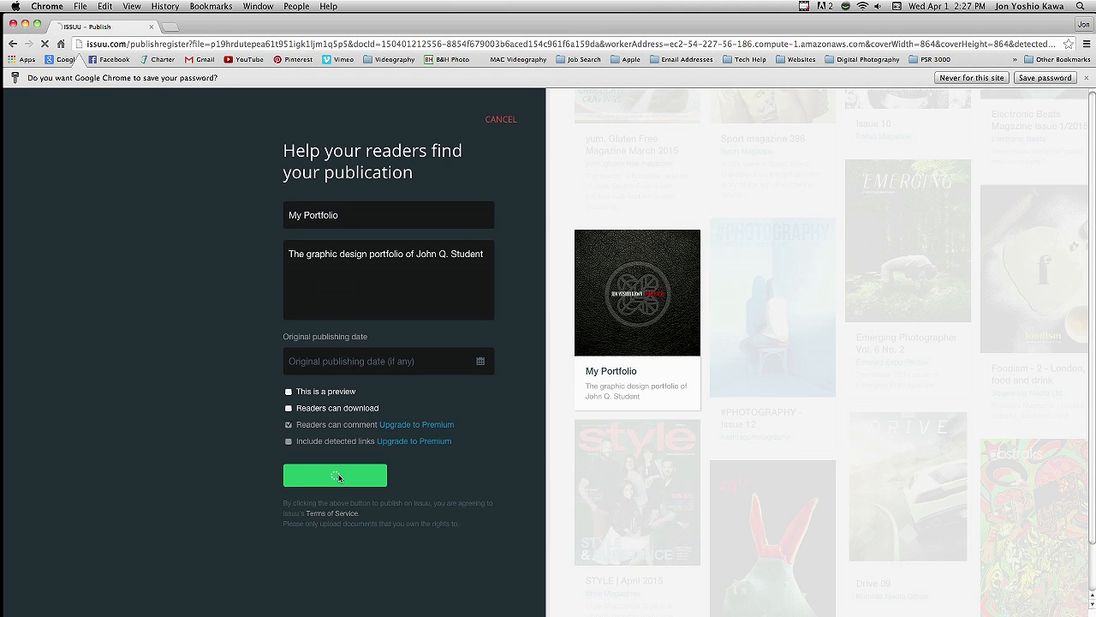
click(335, 475)
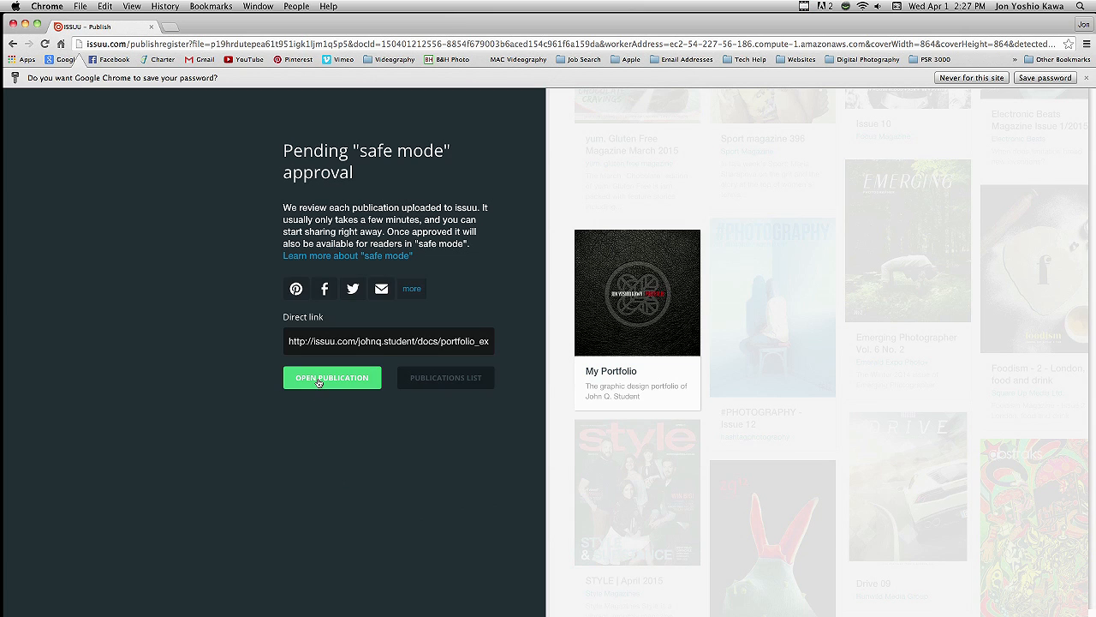
- Open My Portfolio in the reader, show page thumbnails, and turn to the next spread
click(333, 377)
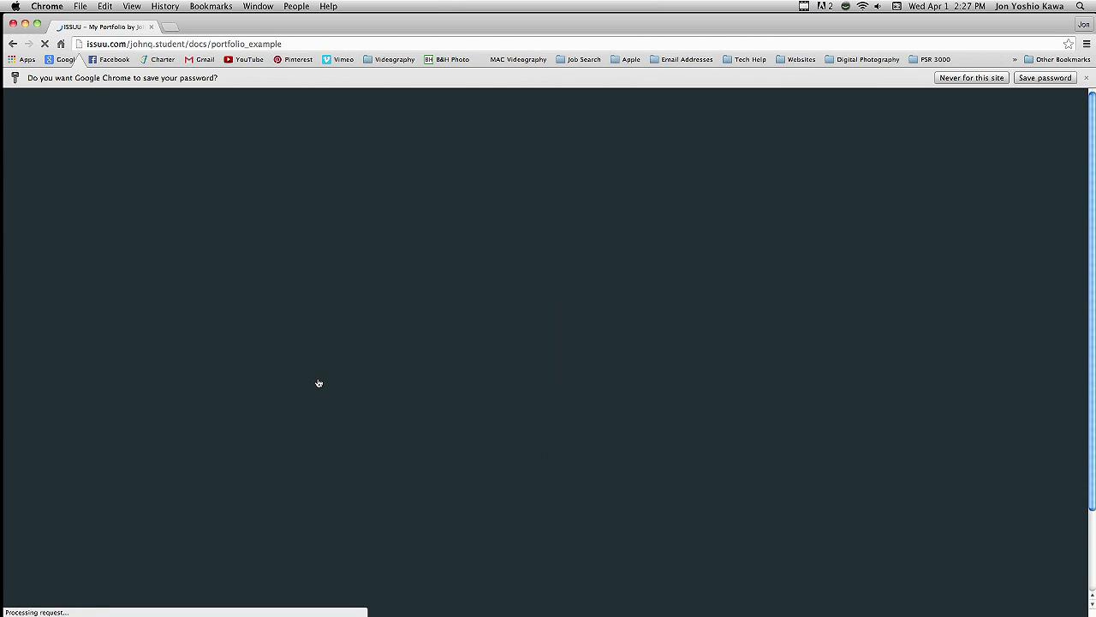
mouse_move(381, 464)
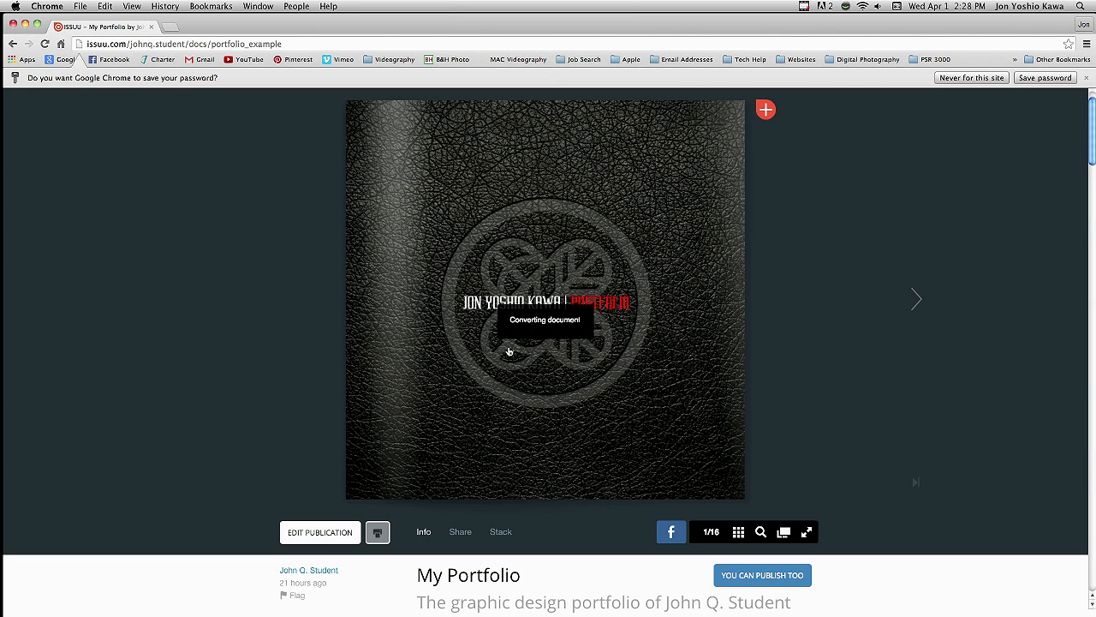
mouse_move(593, 395)
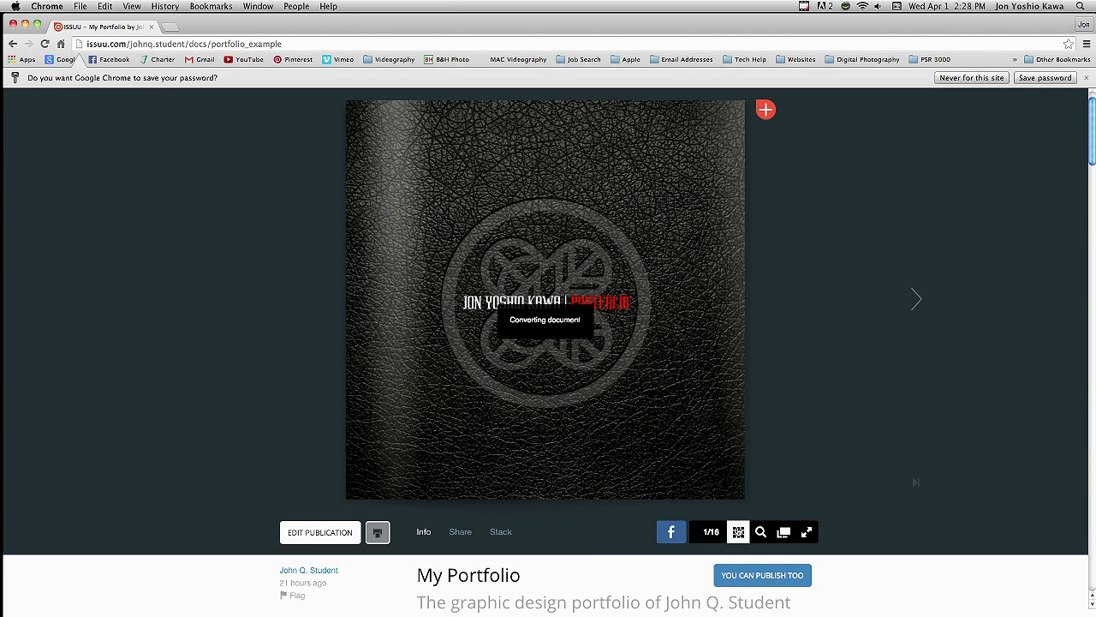
click(739, 531)
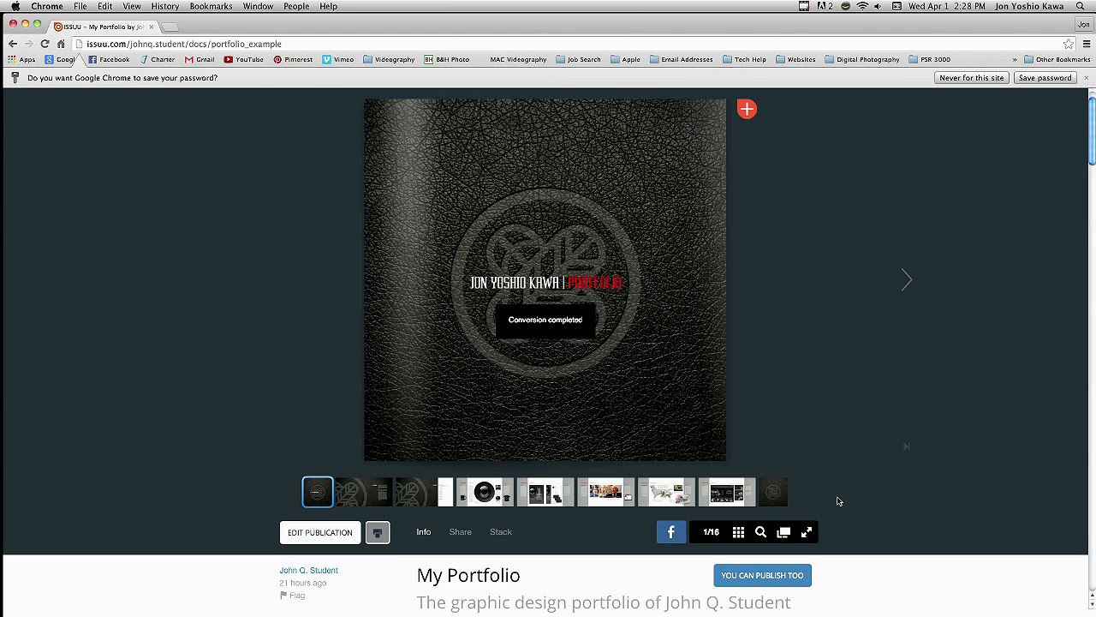
mouse_move(921, 313)
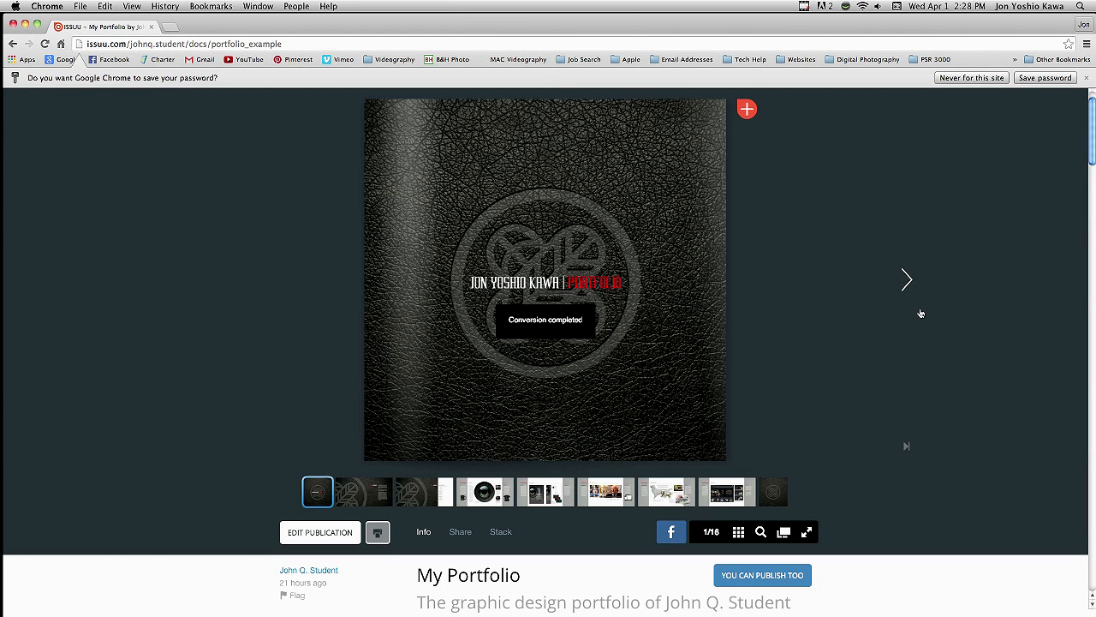
mouse_move(907, 282)
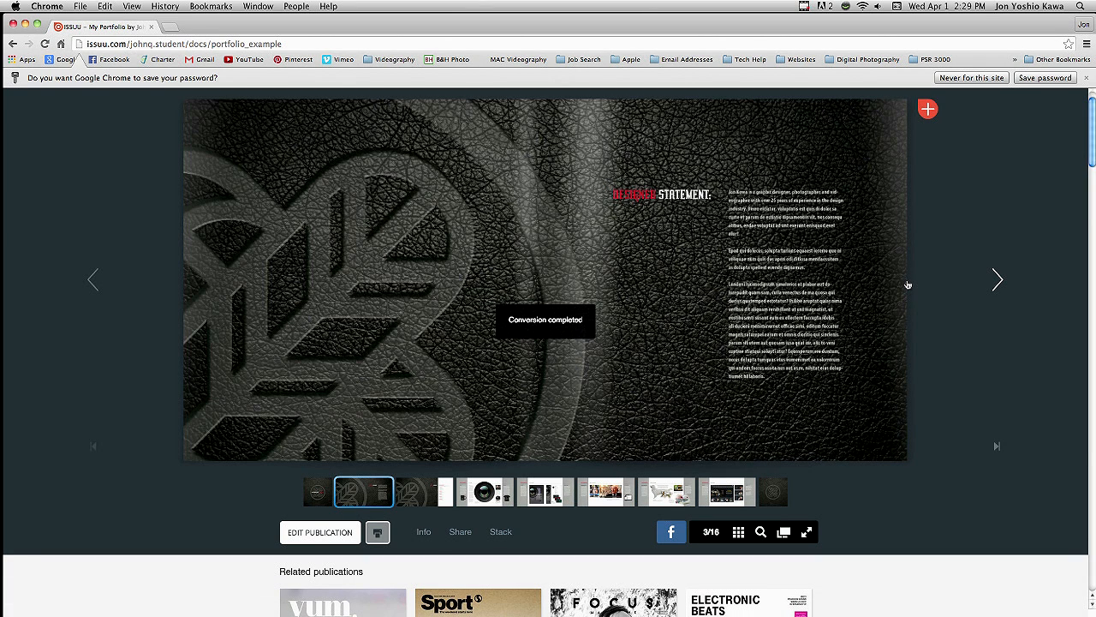
mouse_move(999, 282)
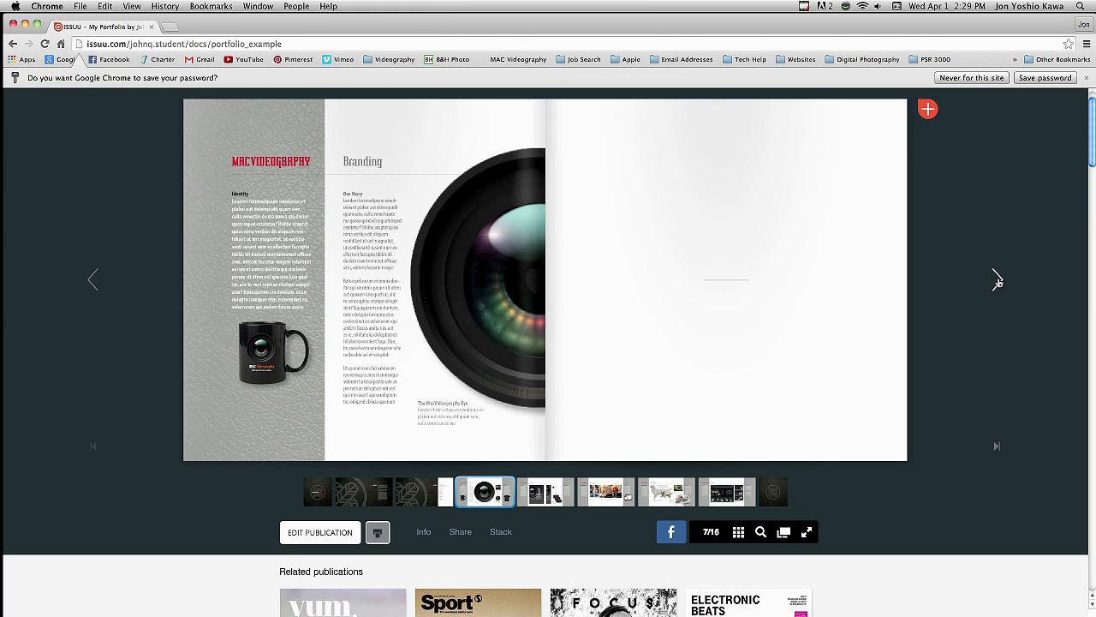
click(997, 280)
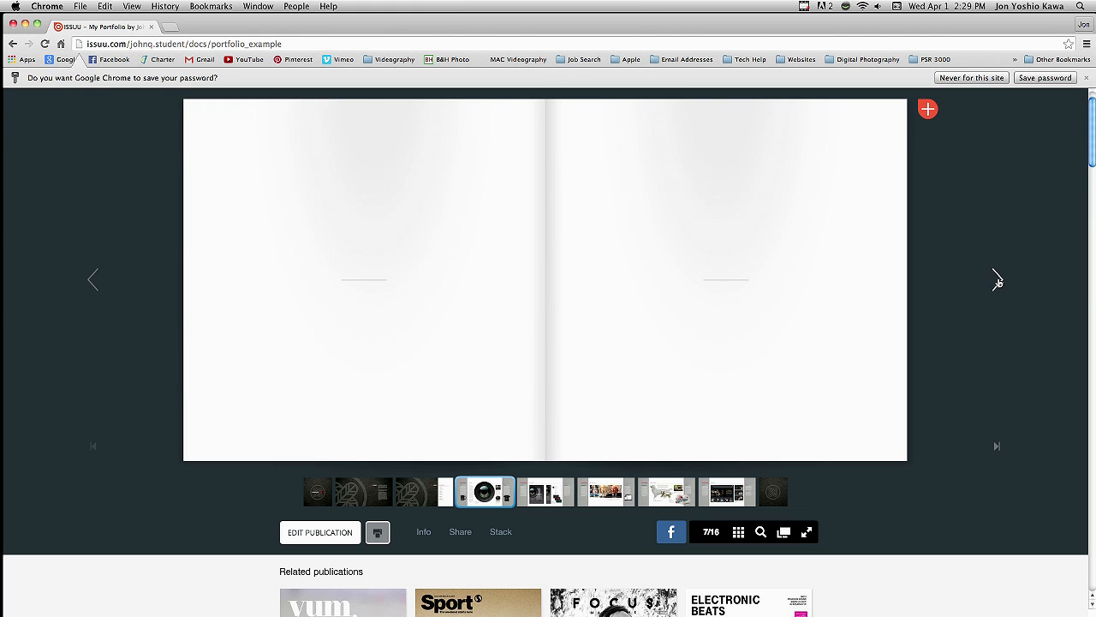